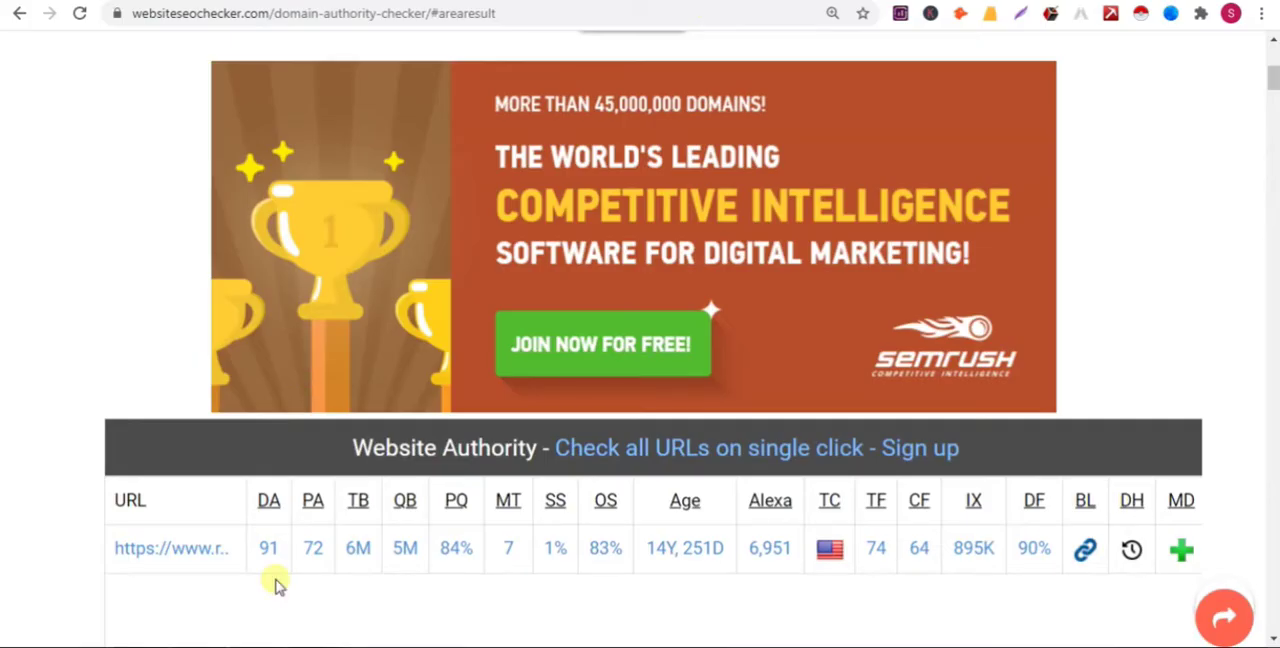
mouse_move(312, 560)
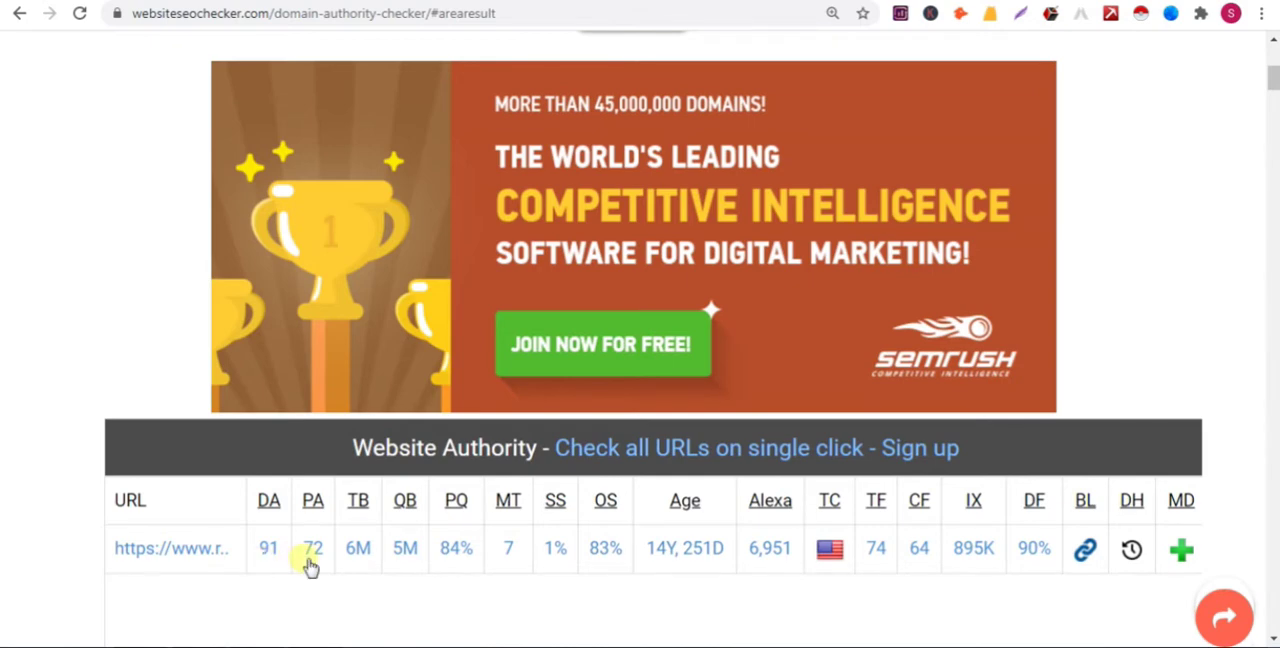
mouse_move(316, 560)
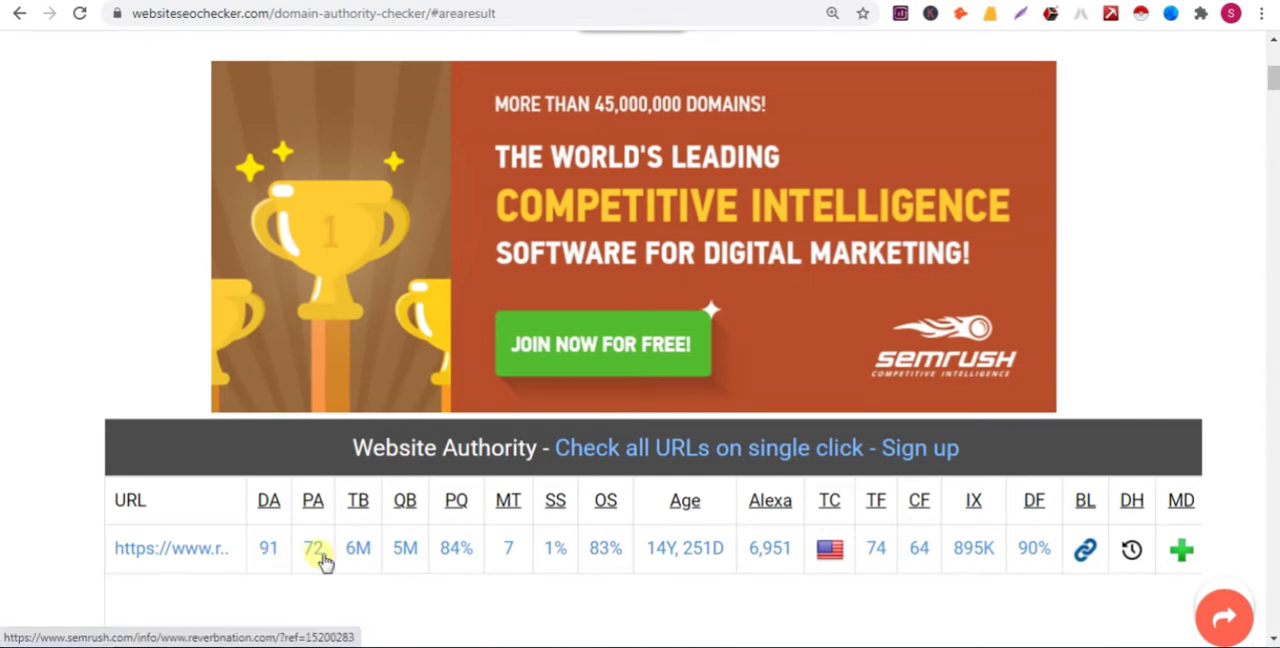
mouse_move(656, 540)
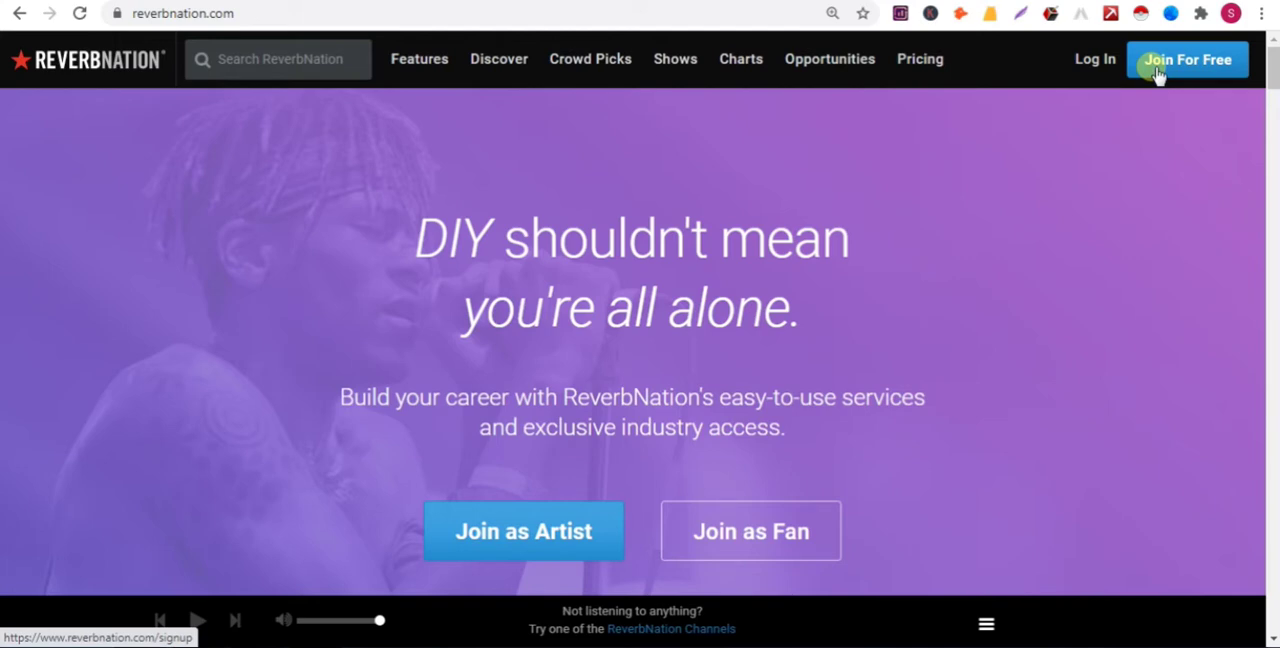
left_click(1188, 60)
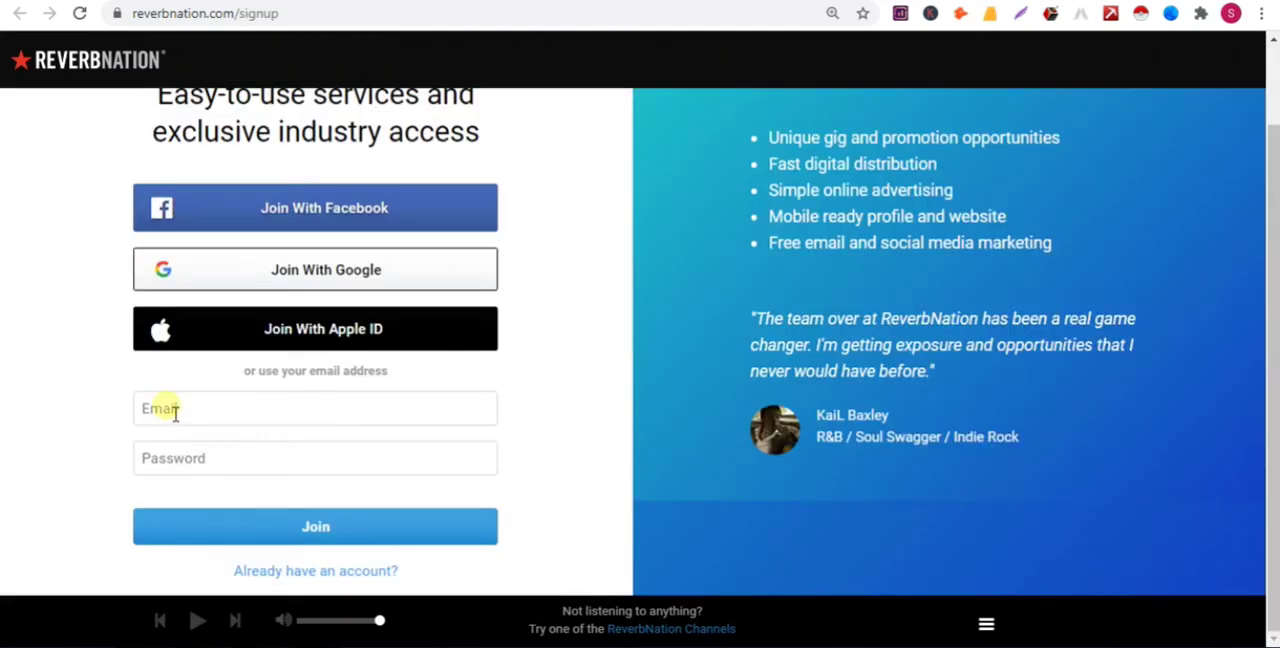
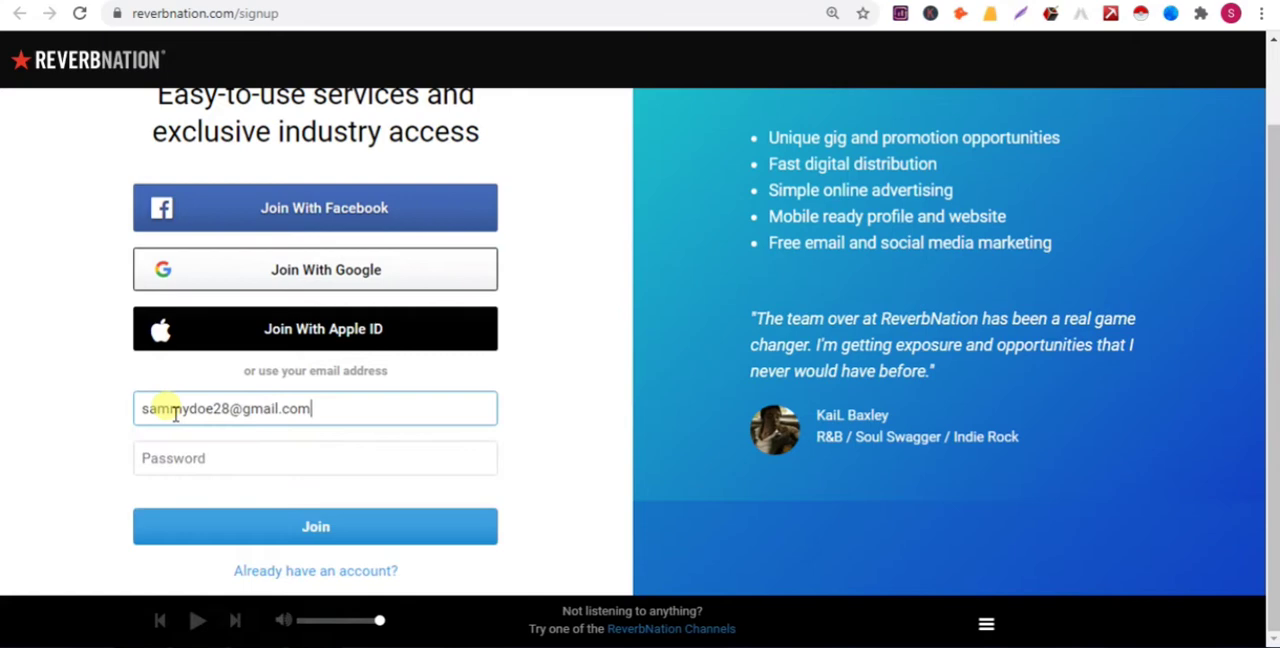
left_click(316, 458)
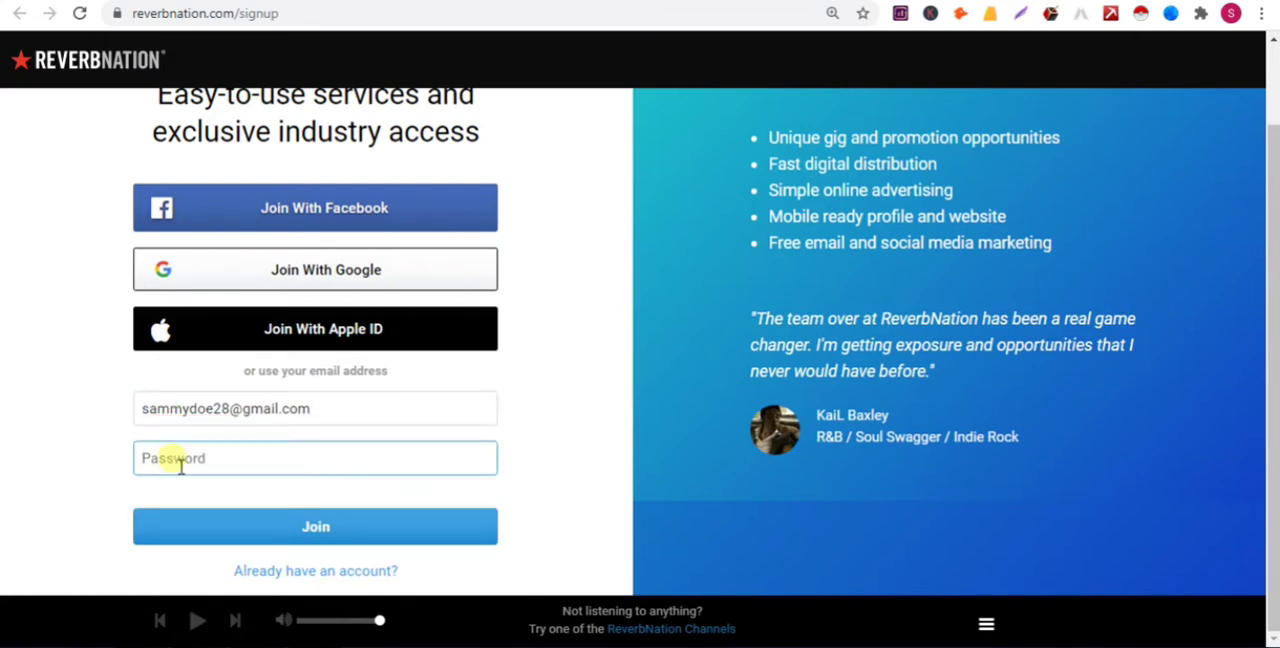
type("password")
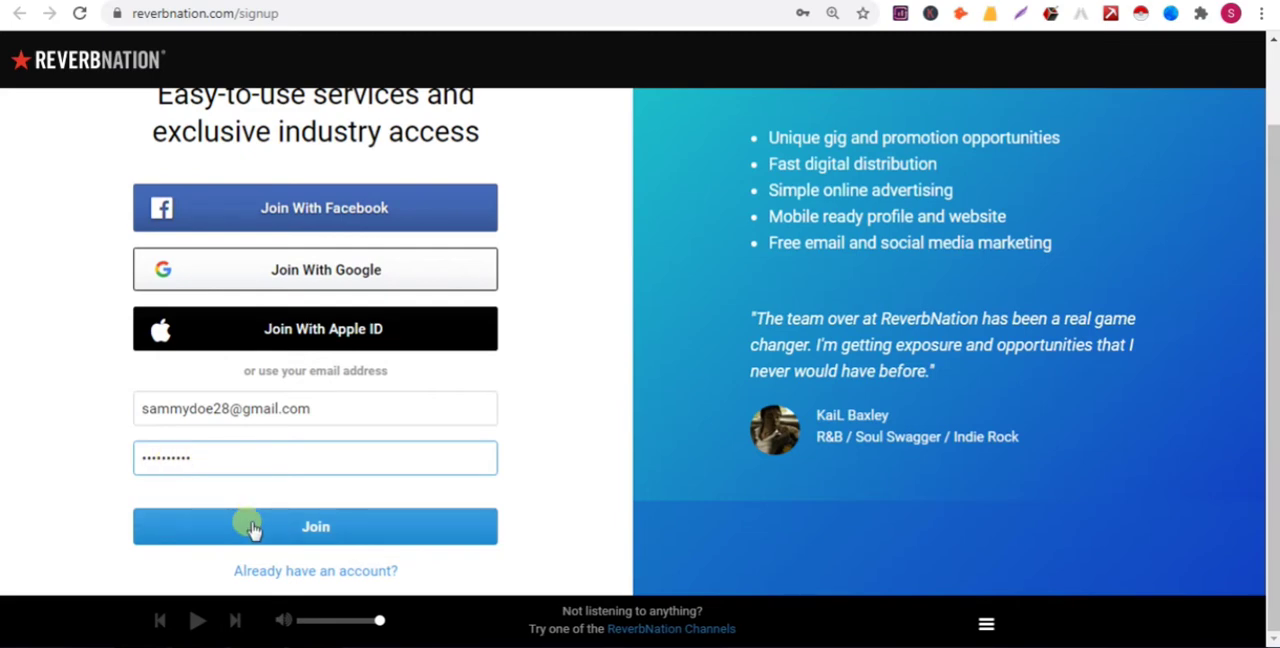
left_click(316, 526)
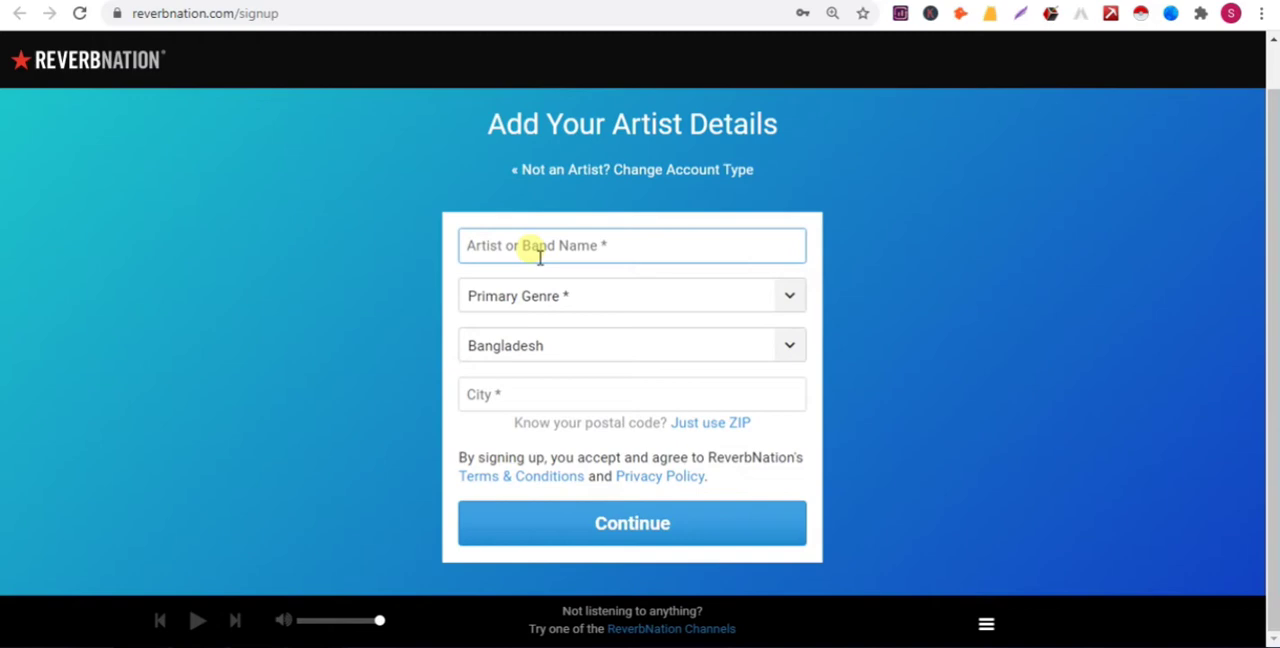
Enter artist name PSC and city Dhaka, keeping country Bangladesh
type("PSC")
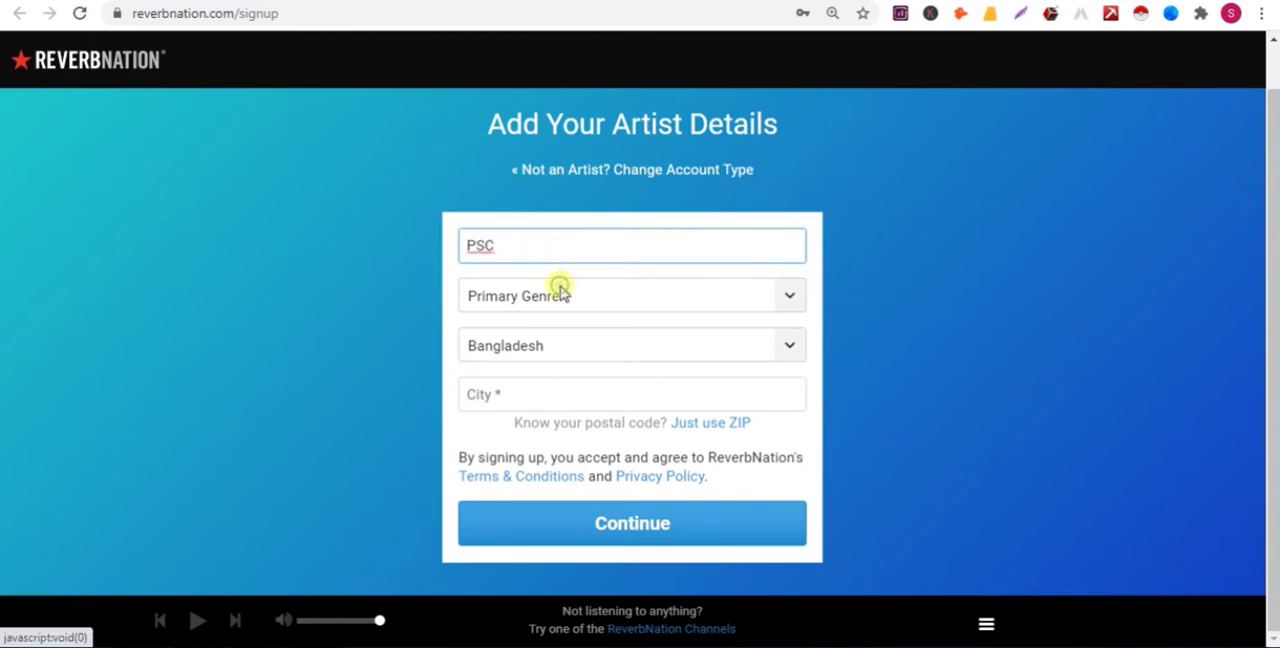
left_click(632, 296)
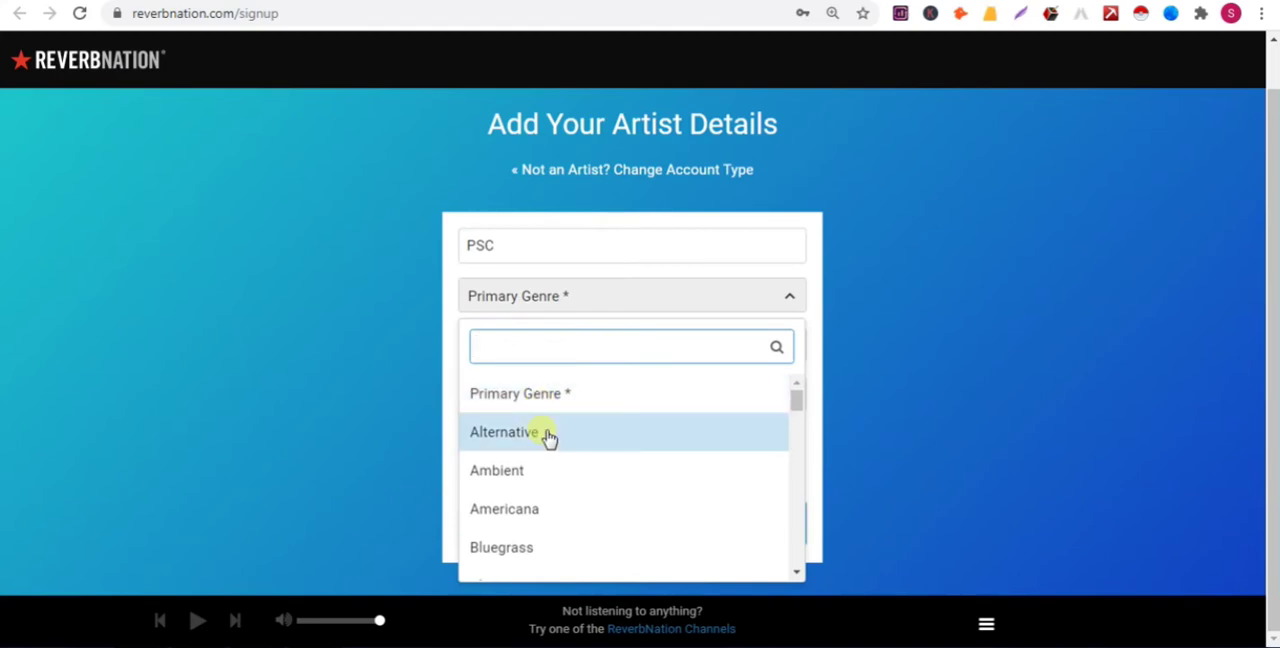
left_click(504, 432)
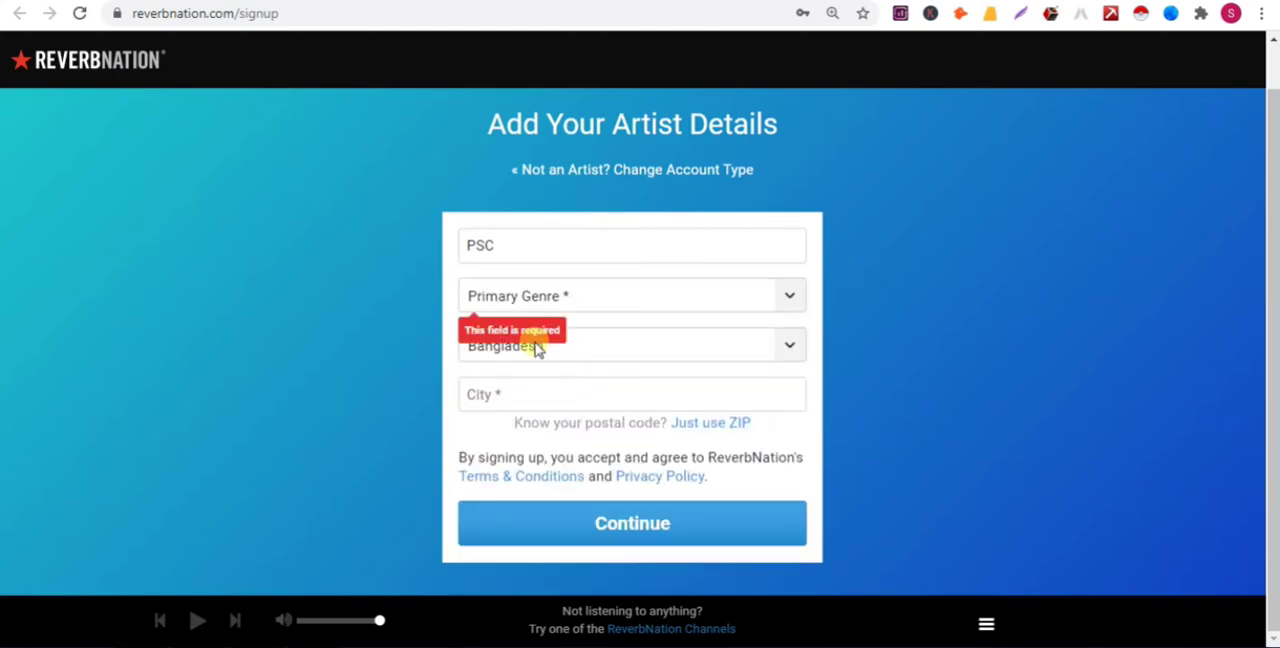
left_click(632, 392)
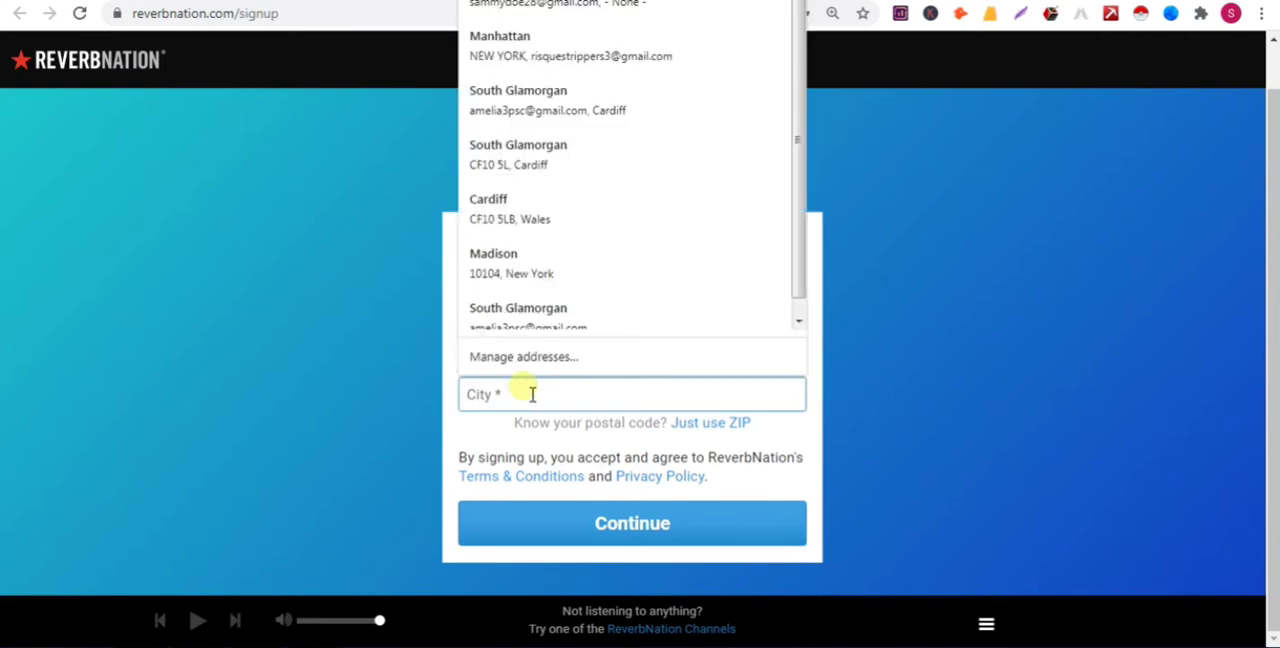
left_click(544, 316)
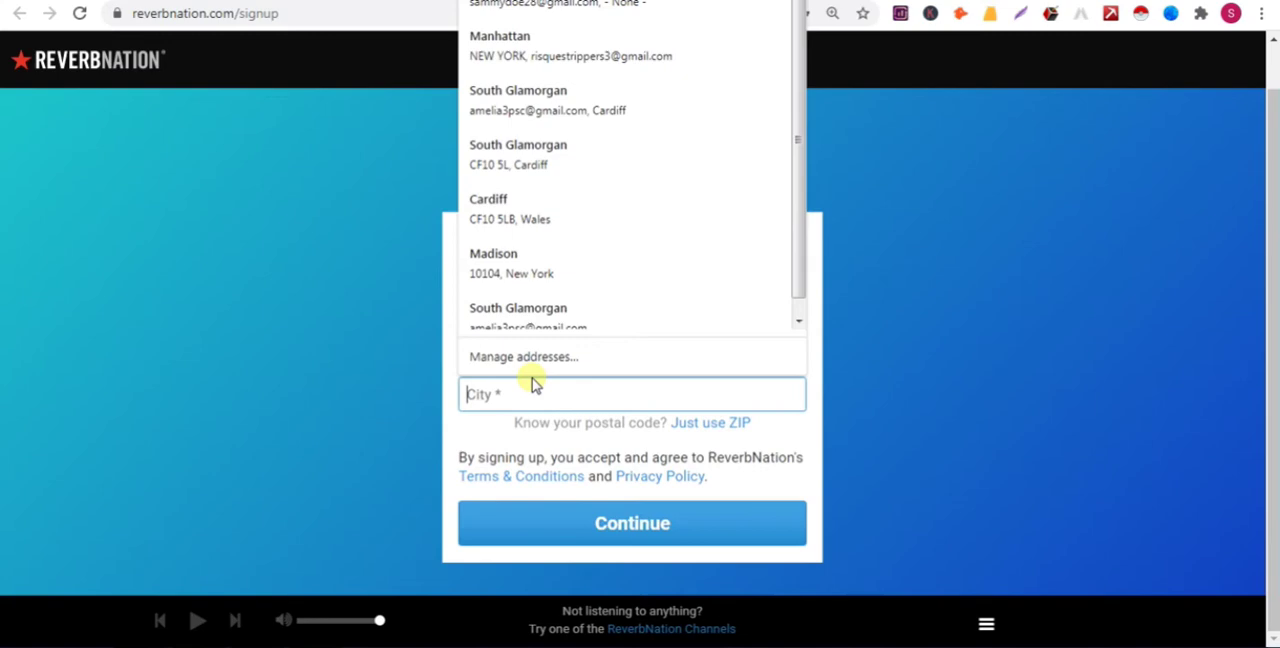
type("D")
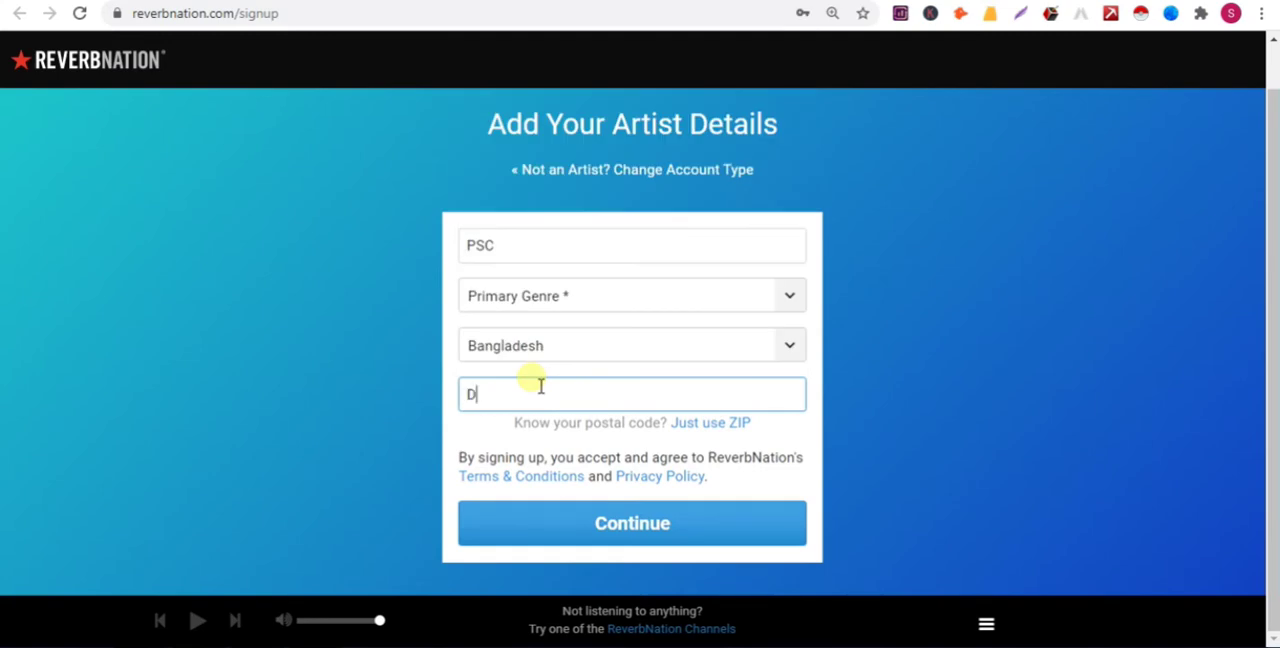
type("haka")
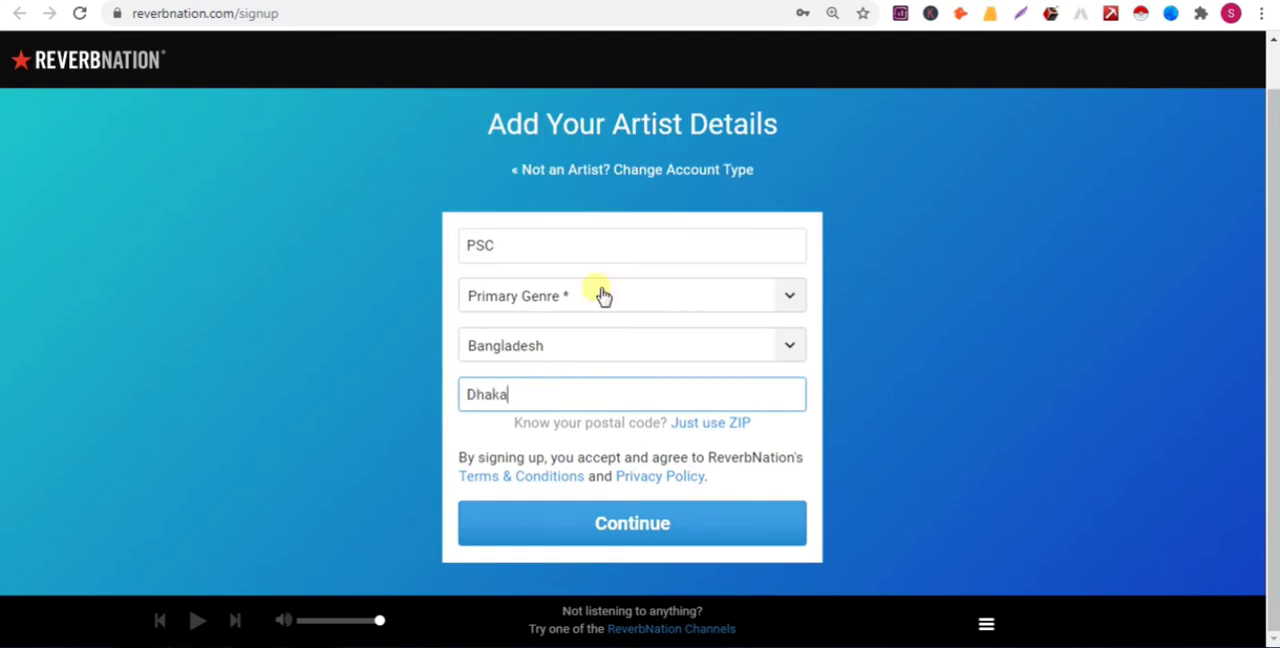
Set the primary genre to Americana and continue past the artist details
left_click(632, 296)
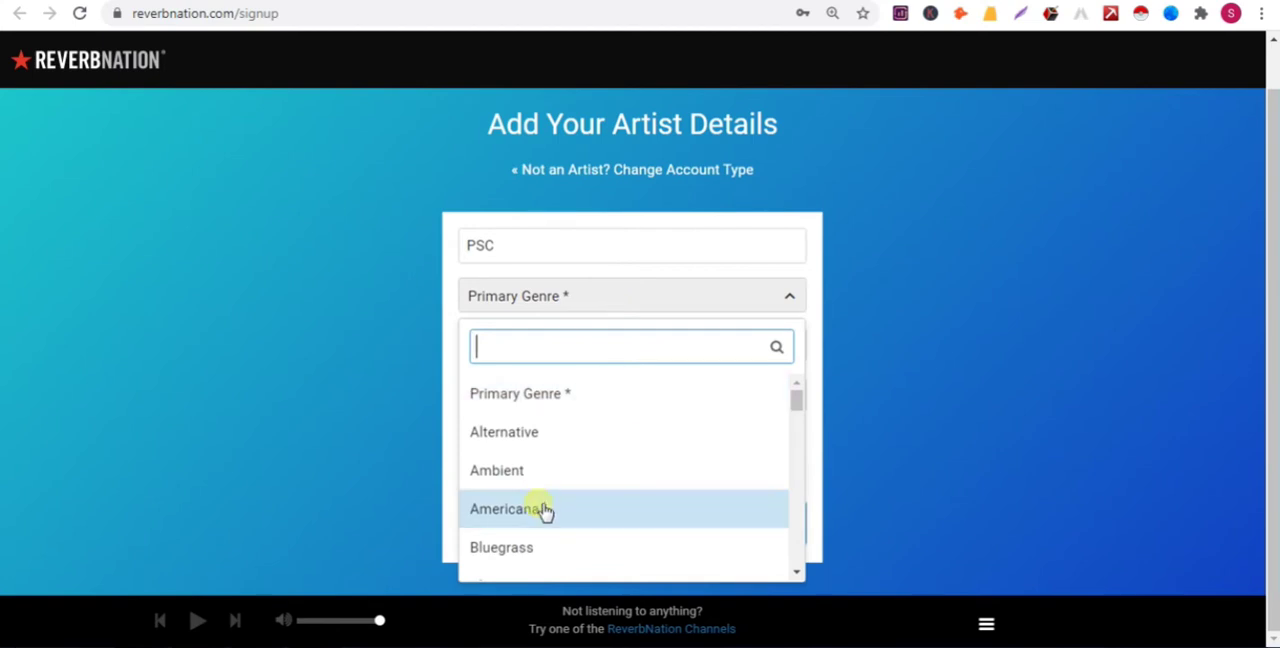
left_click(506, 510)
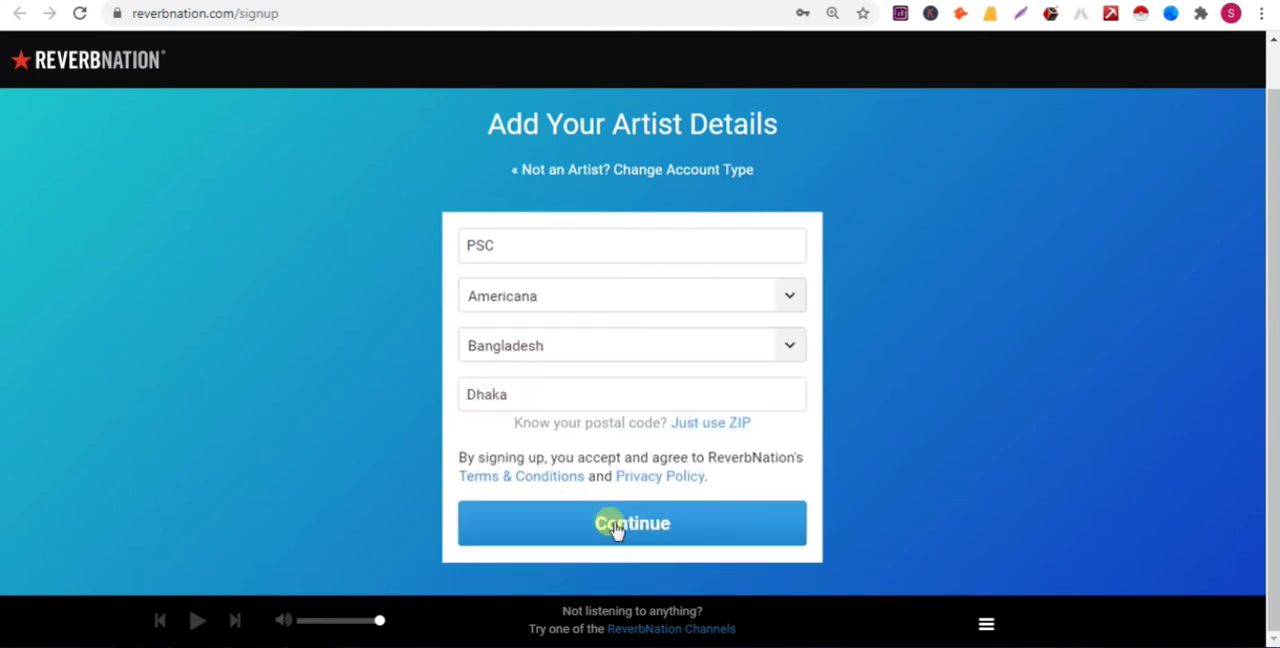
left_click(632, 522)
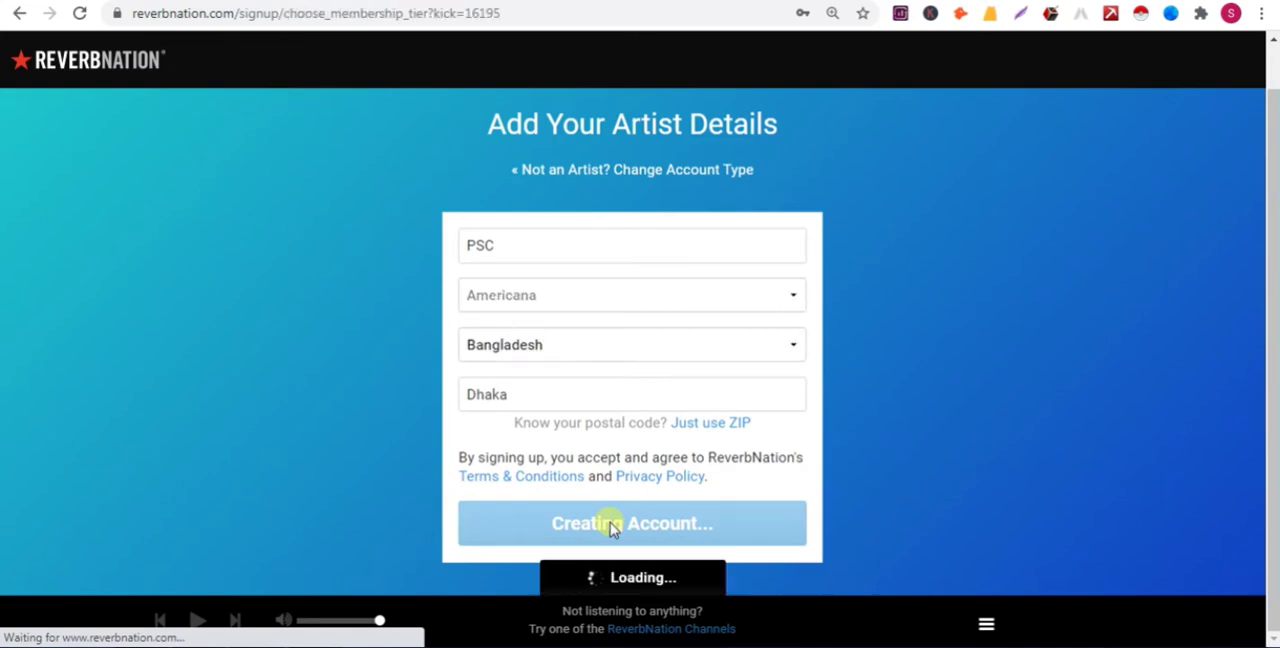
left_click(632, 522)
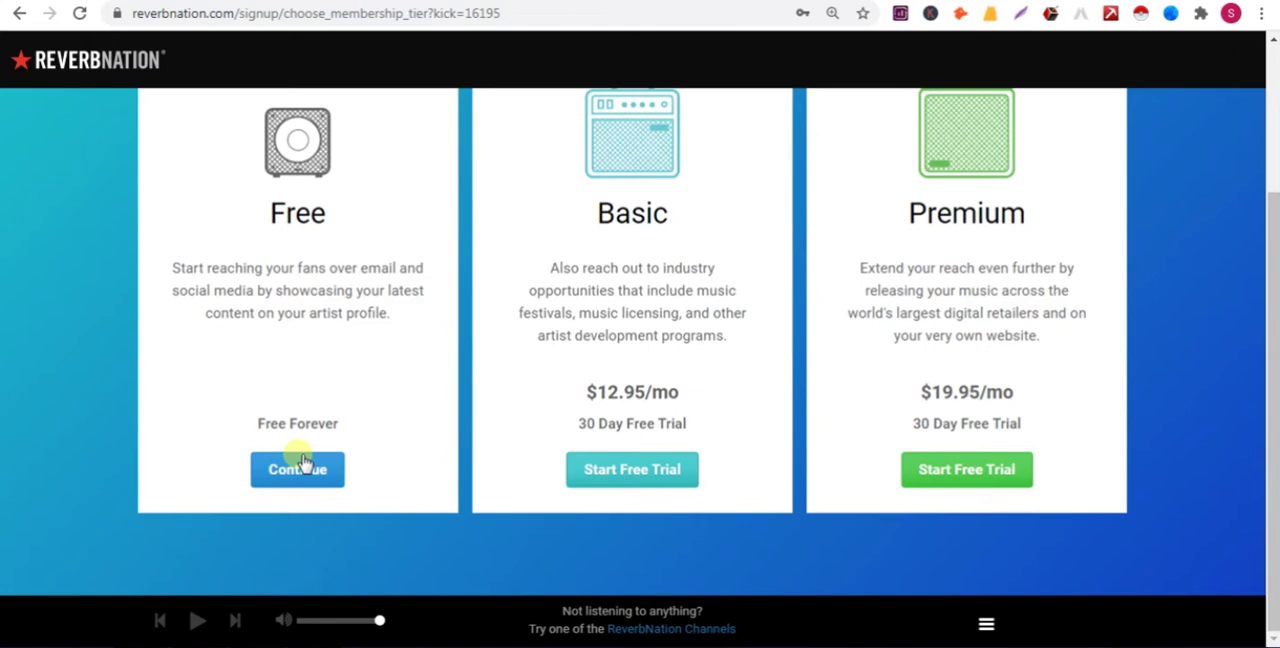
Continue with the Free tier and verify the email from the Gmail inbox
left_click(296, 468)
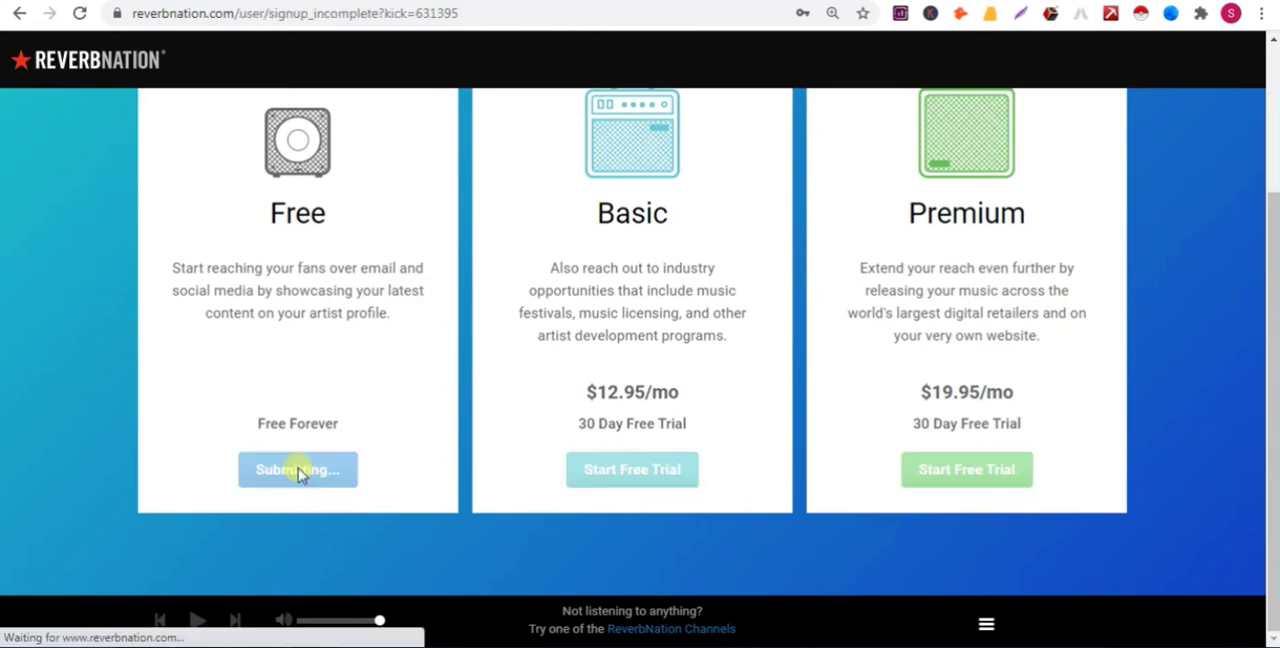
left_click(296, 468)
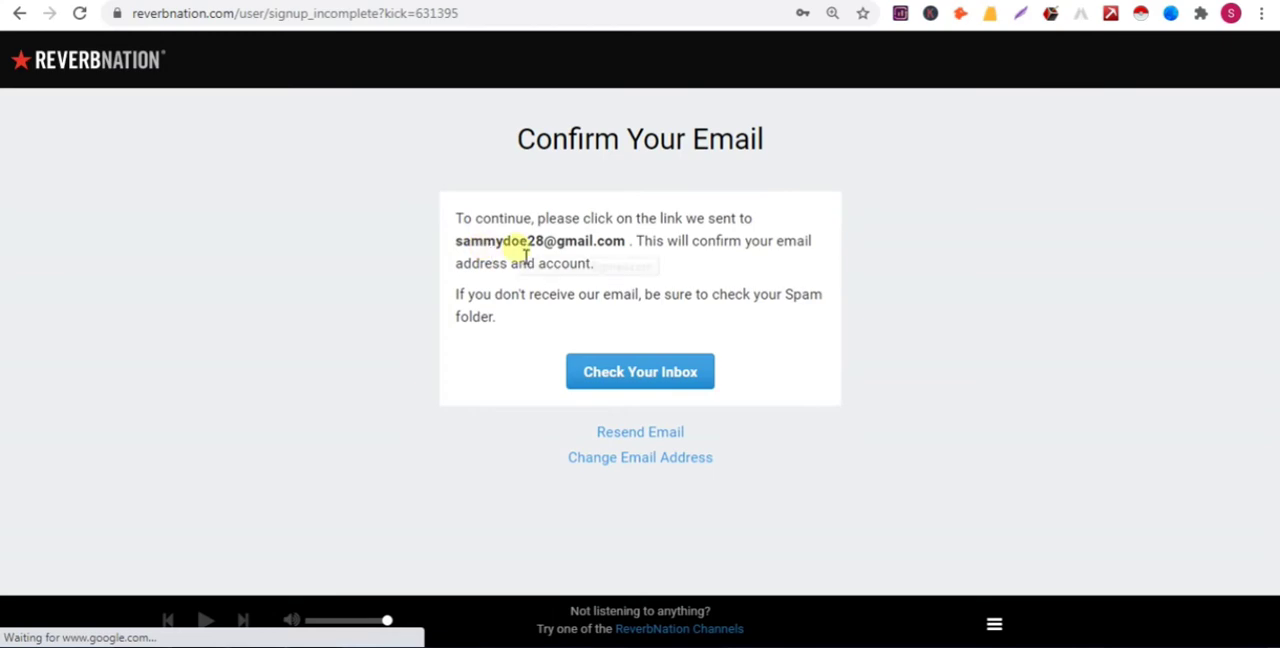
left_click(640, 372)
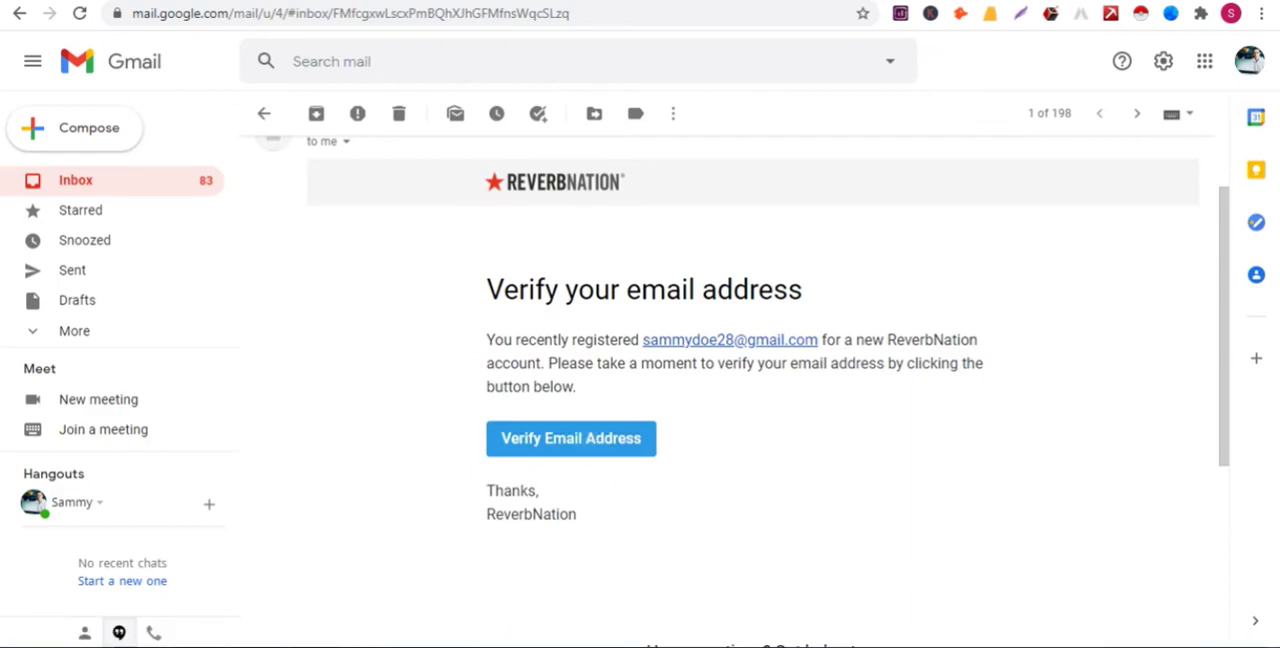
left_click(572, 438)
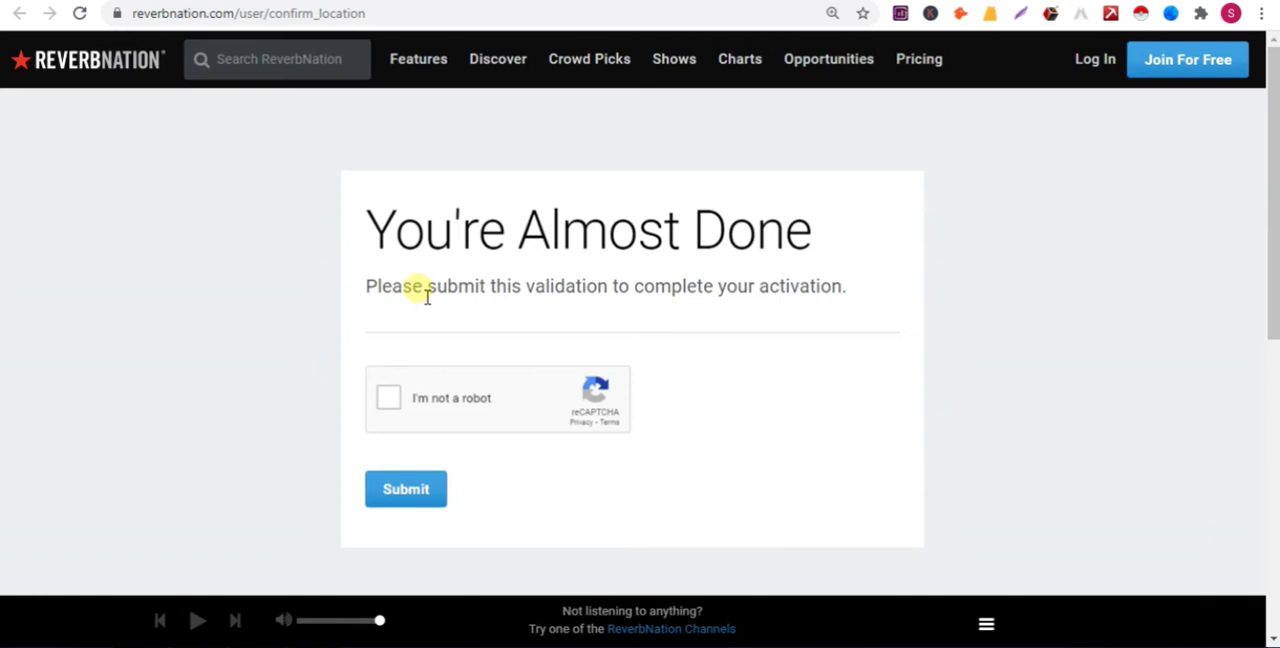
Tick I'm not a robot and submit to reach the PSC profile
left_click(388, 398)
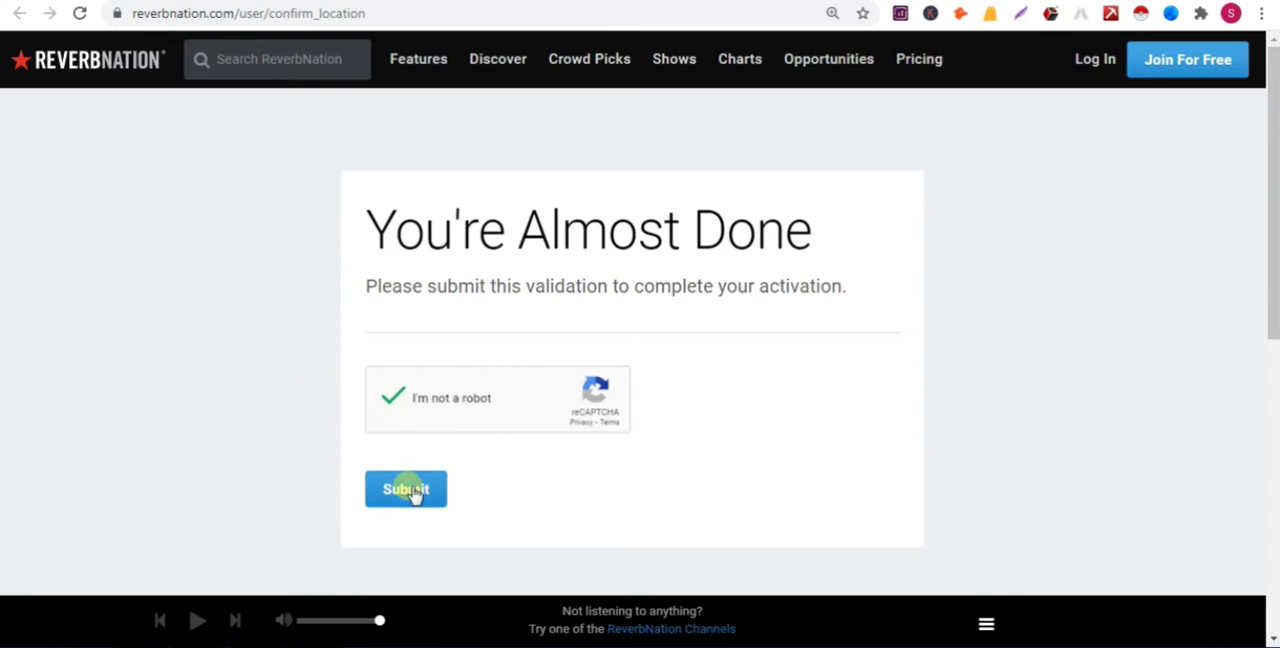
left_click(404, 488)
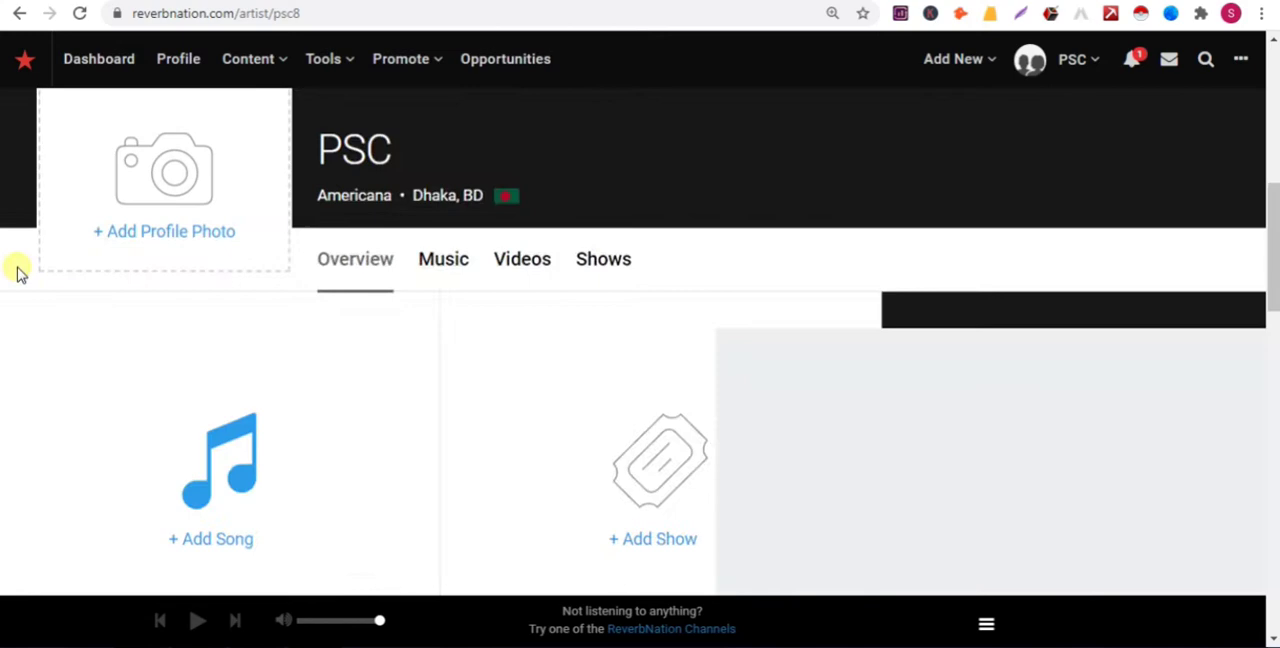
scroll("down", 3)
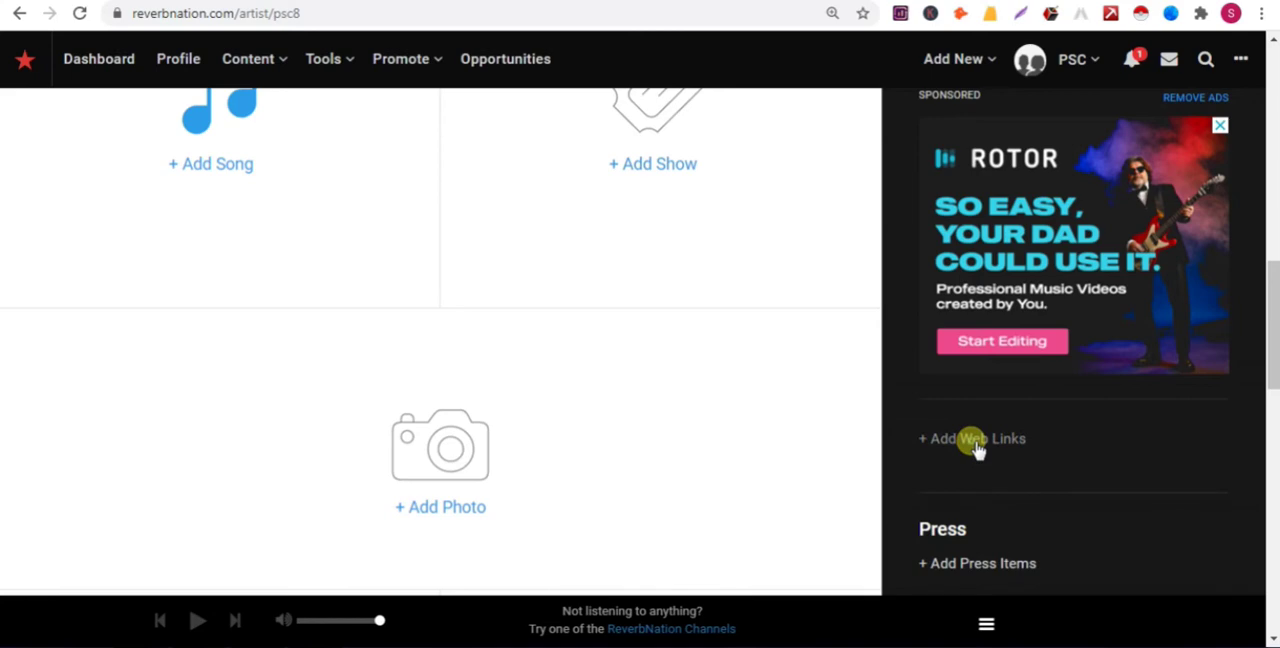
left_click(972, 438)
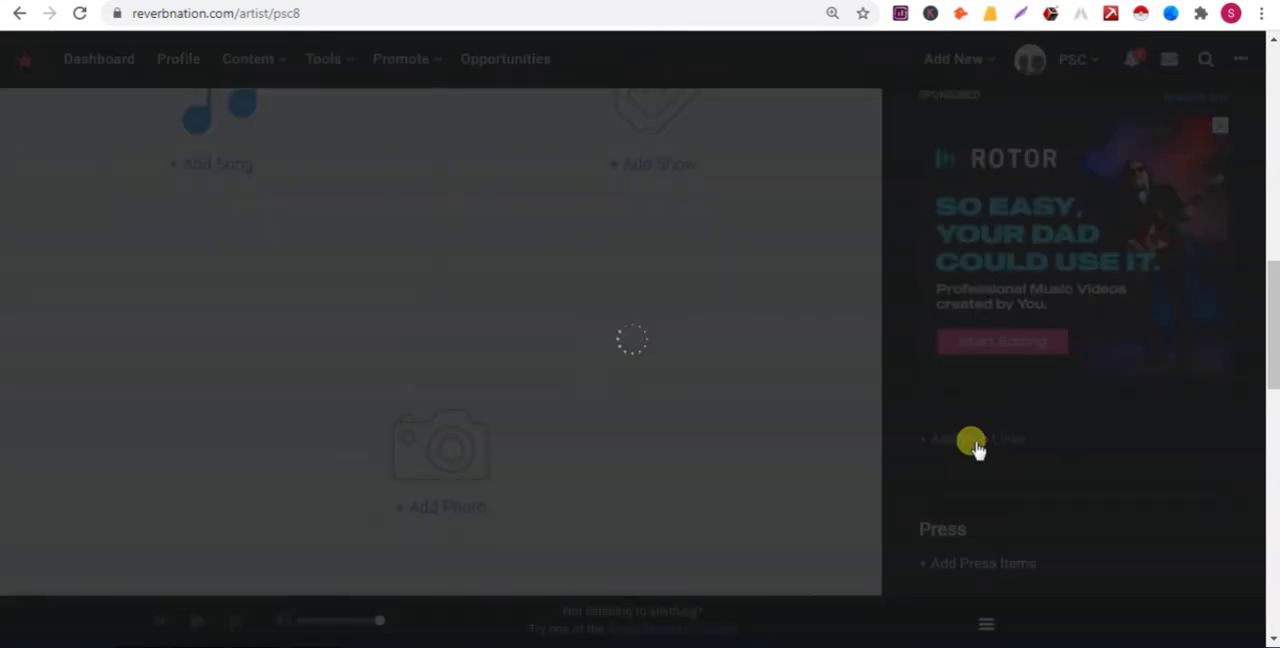
left_click(972, 440)
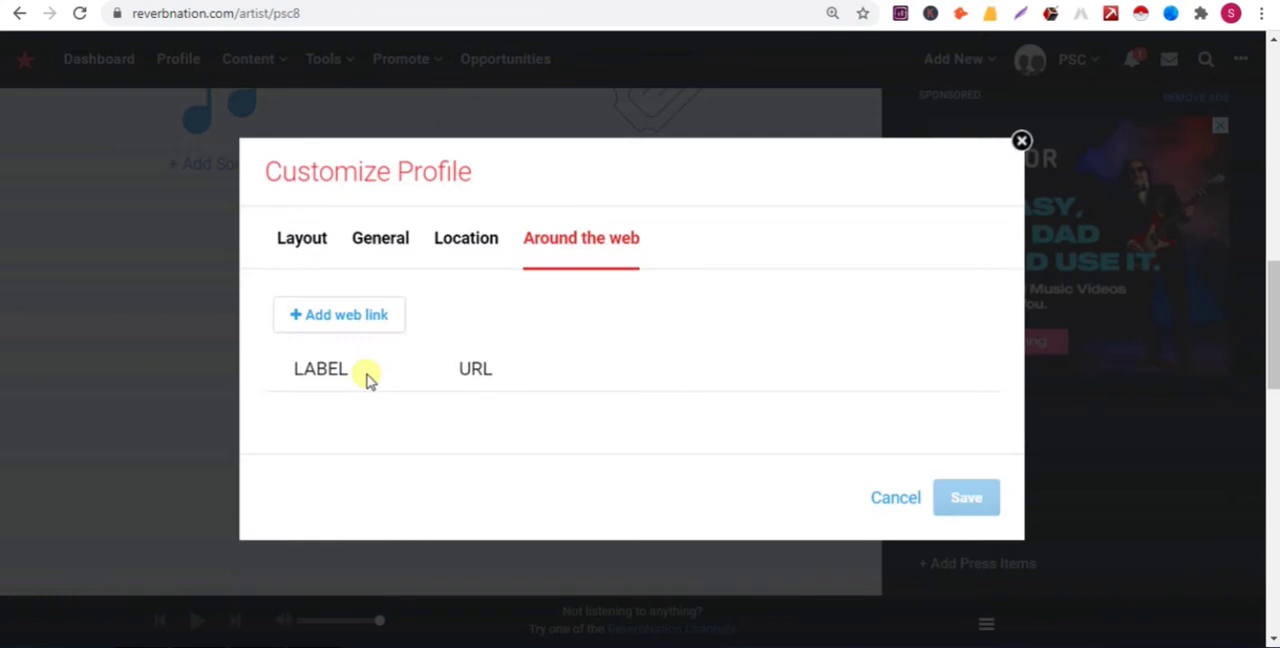
left_click(340, 314)
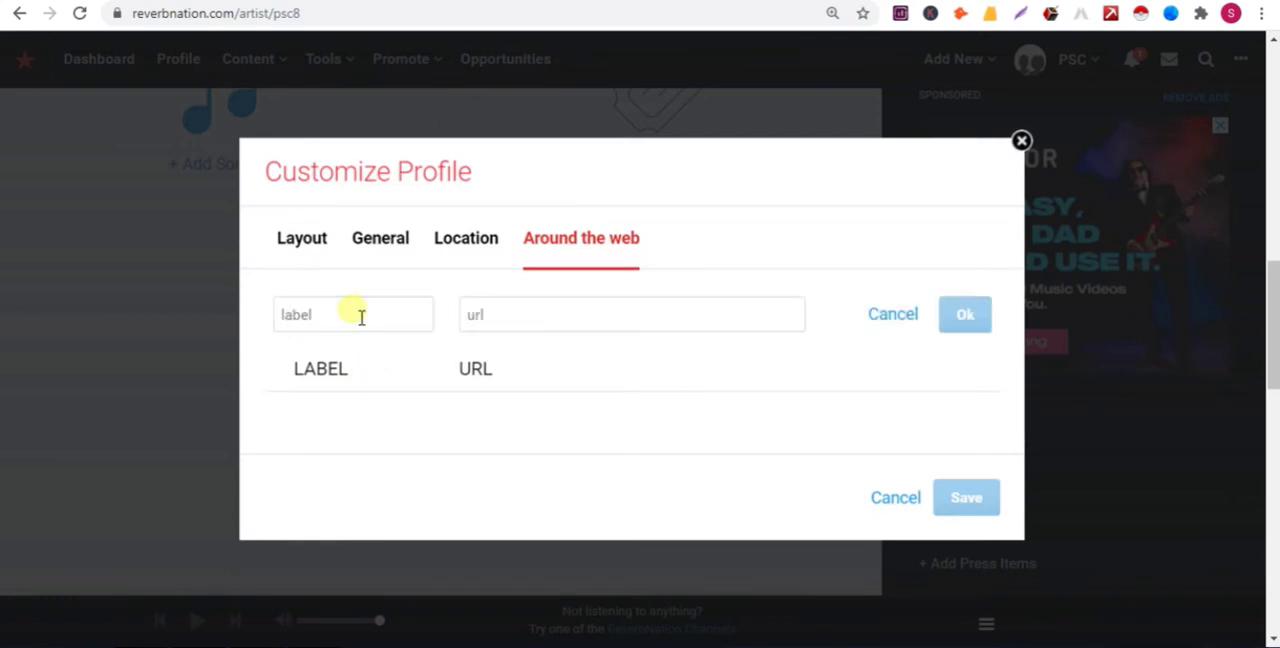
mouse_move(504, 316)
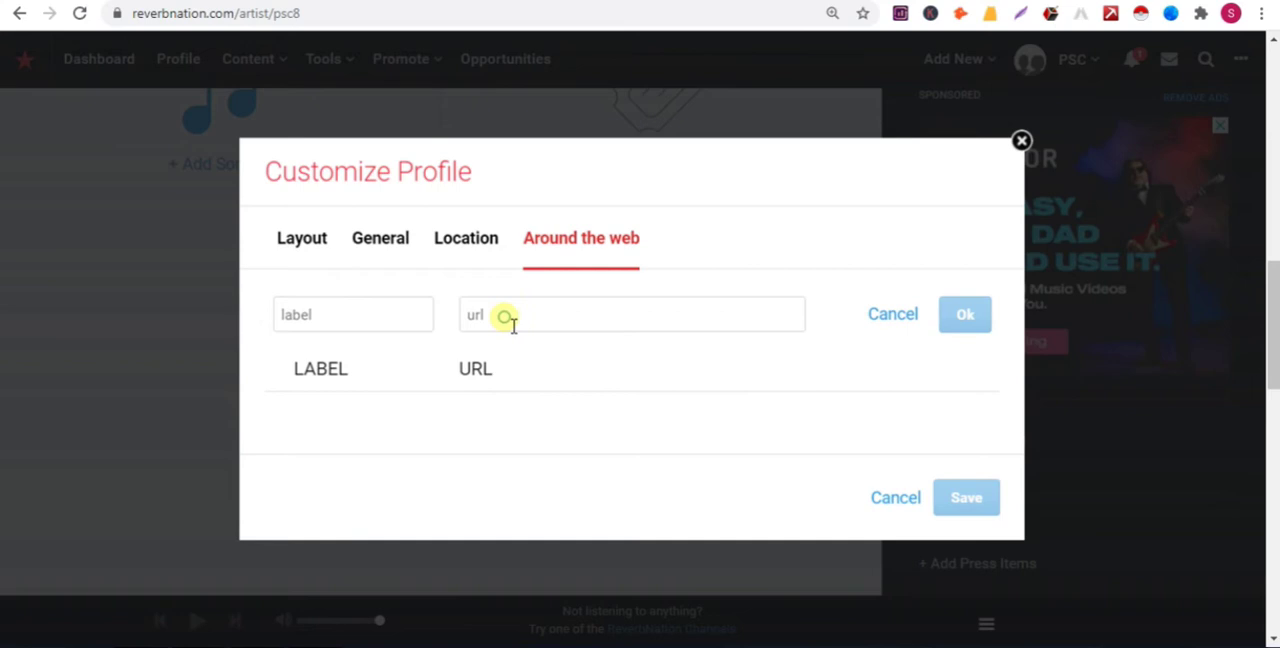
right_click(512, 314)
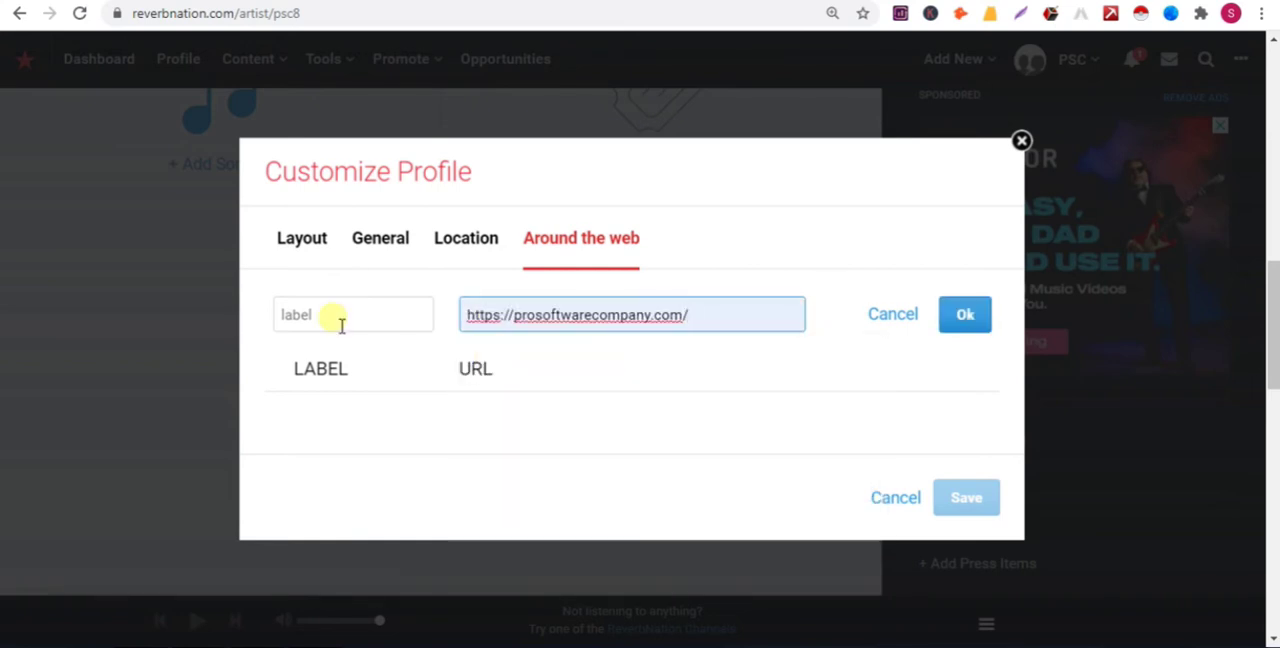
Label the link Pro Software Company and add it to the links list
left_click(352, 314)
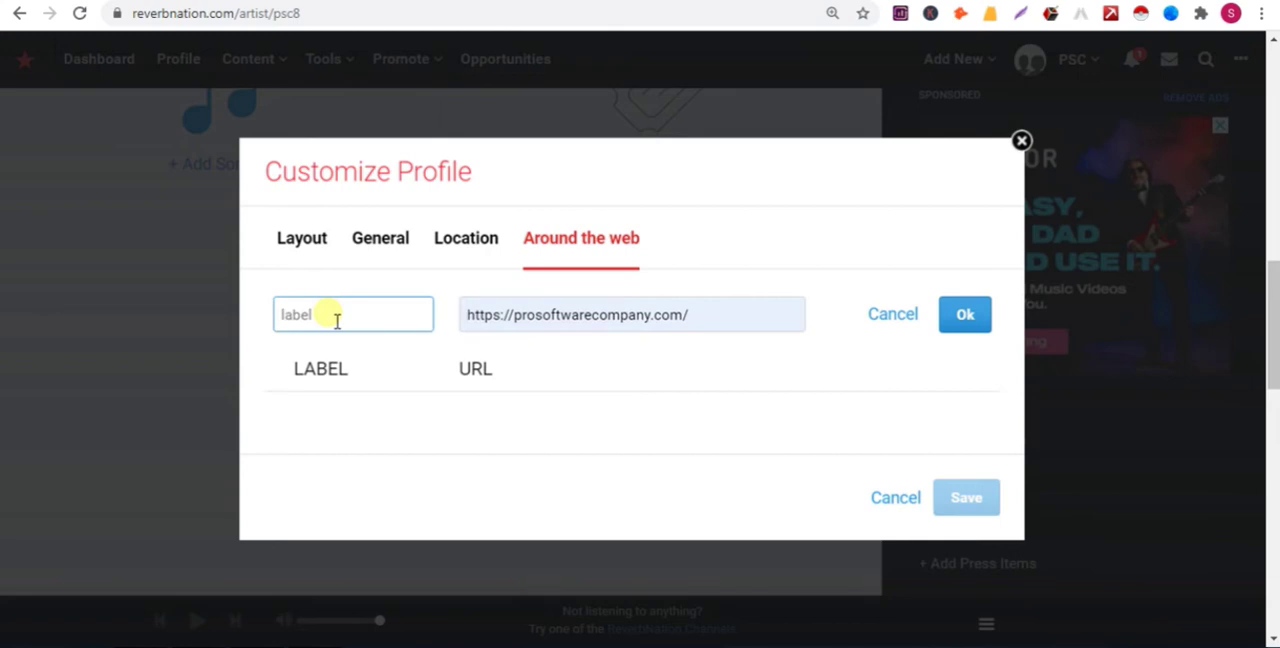
type("Pro So")
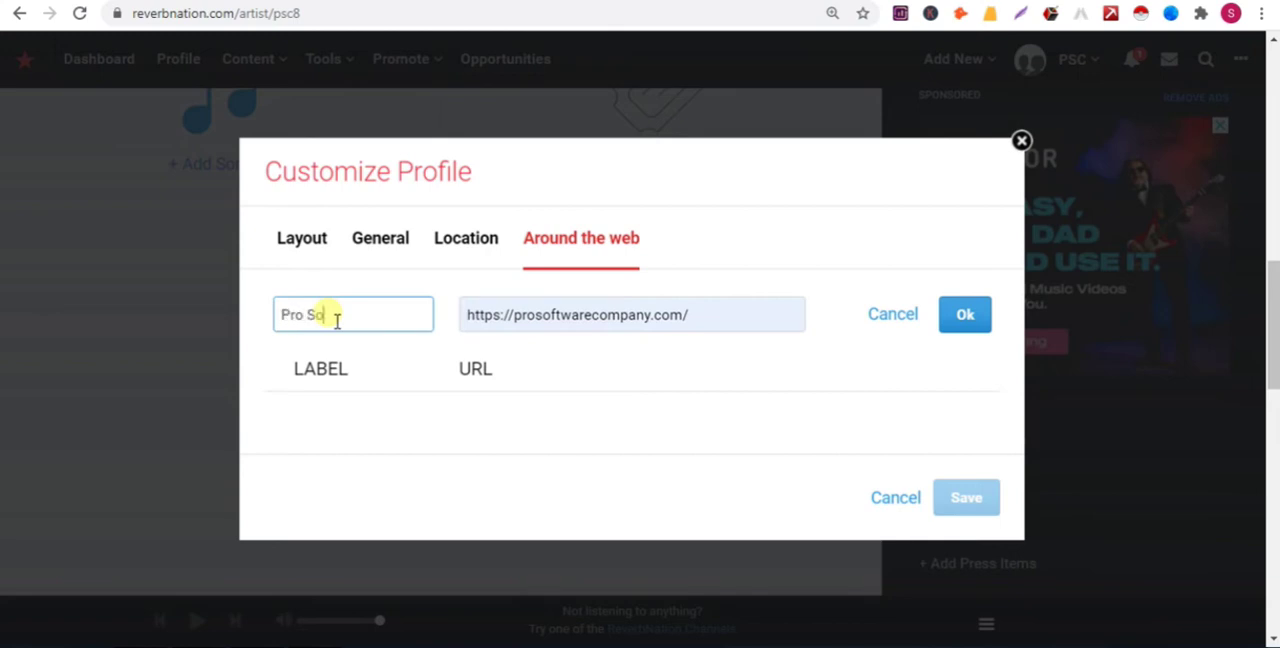
type("ftware")
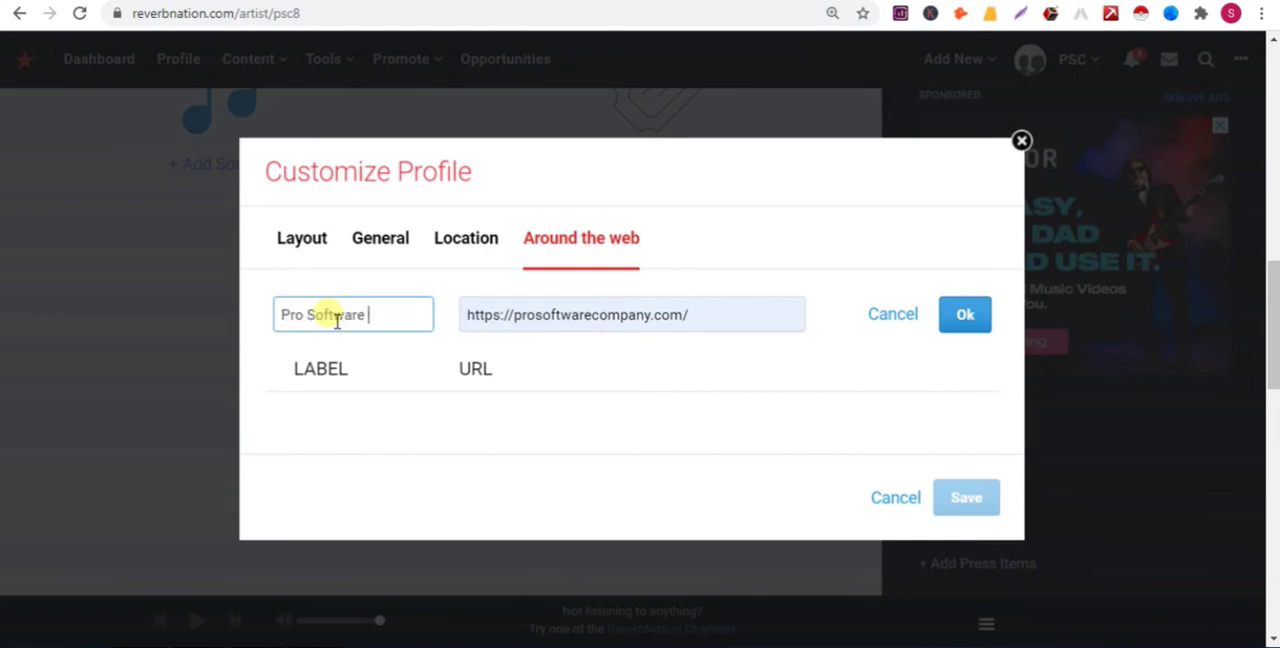
type("Company")
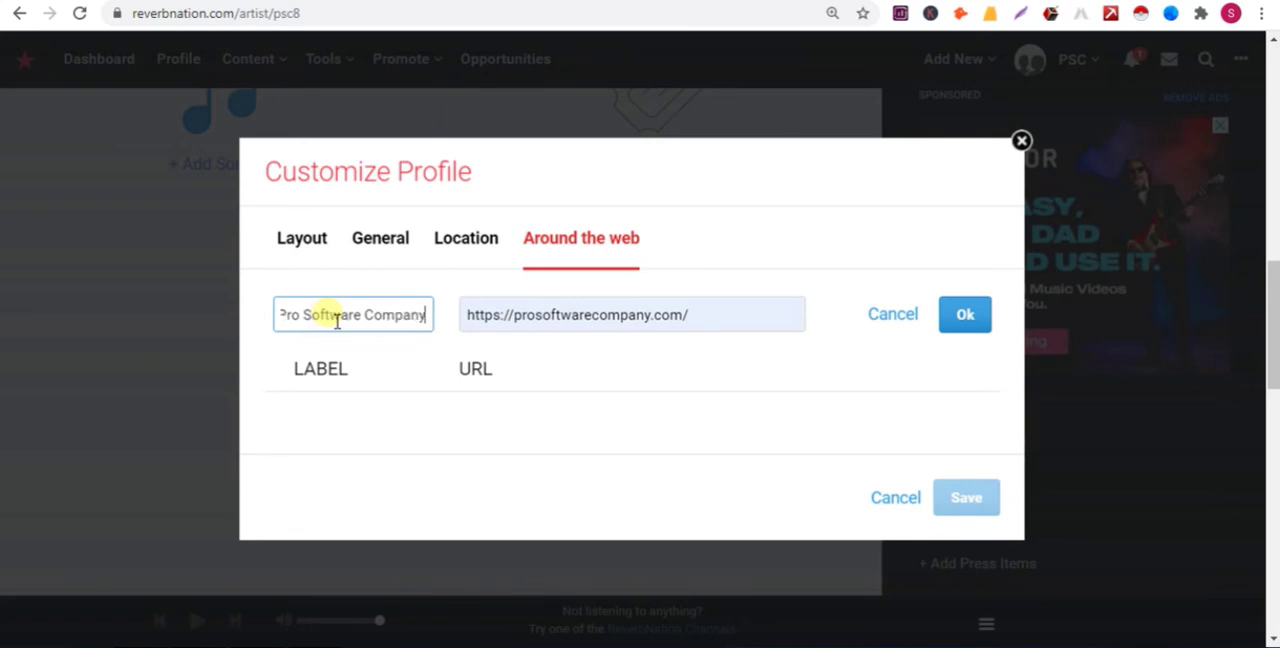
left_click(964, 314)
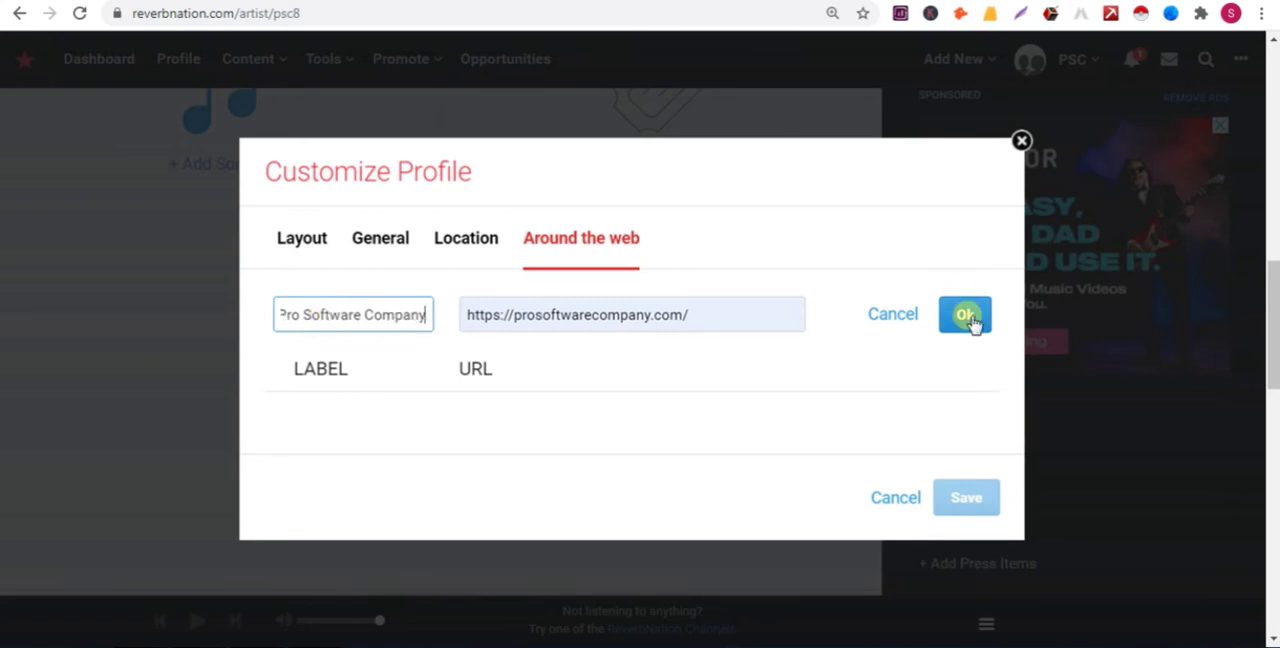
left_click(964, 314)
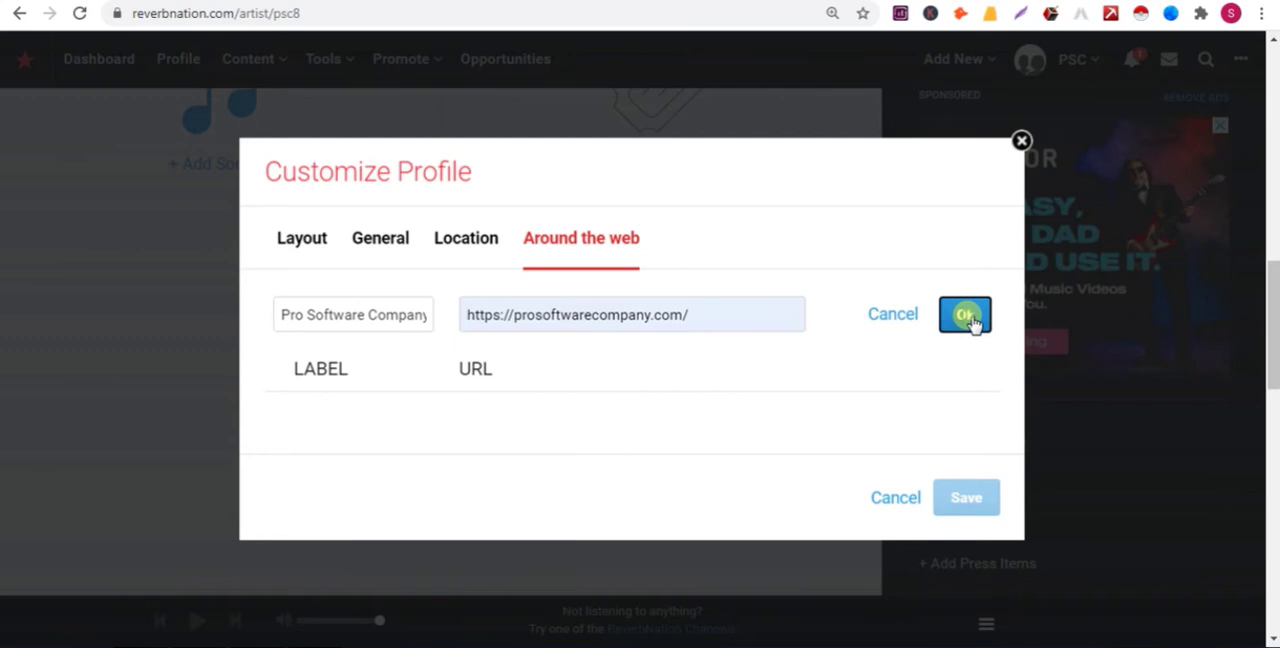
left_click(964, 314)
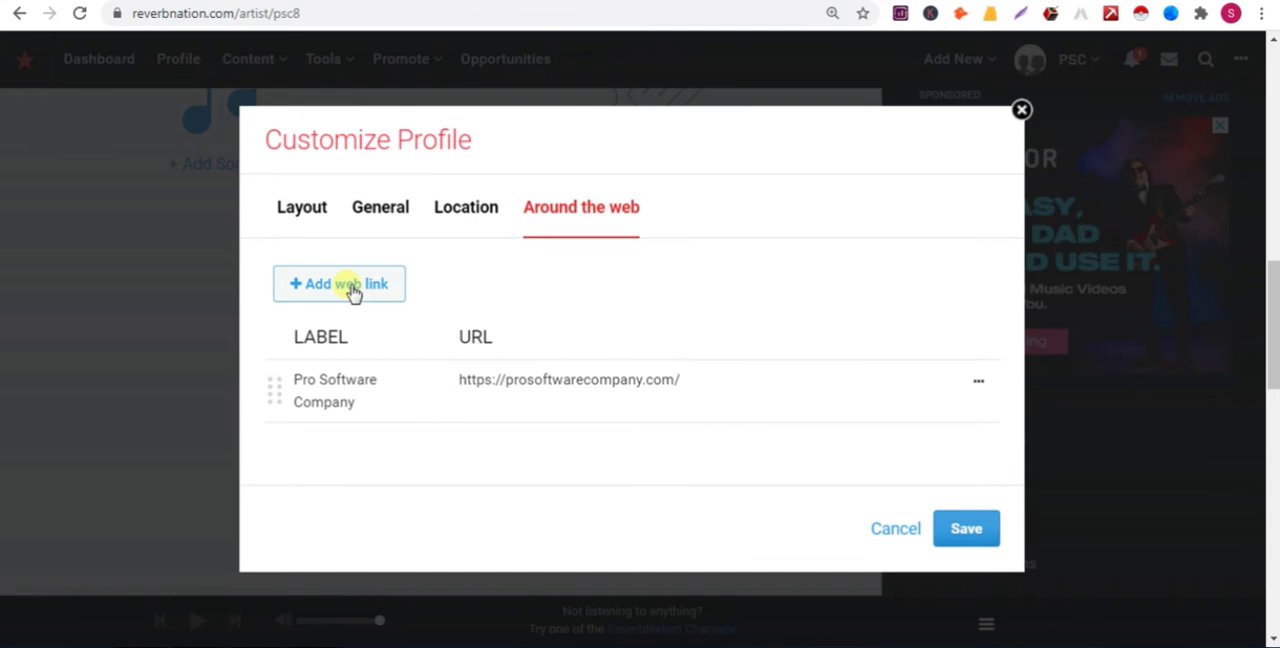
Cancel an extra empty link row and save Customize Profile with the new link
left_click(340, 284)
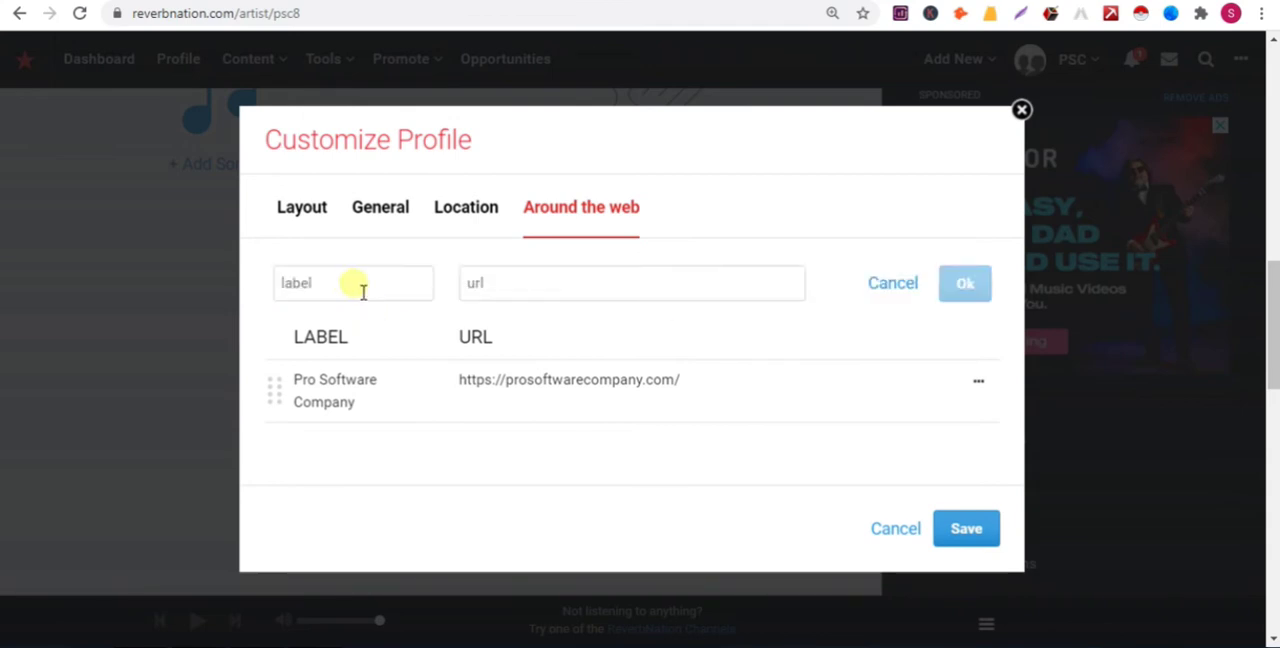
left_click(964, 284)
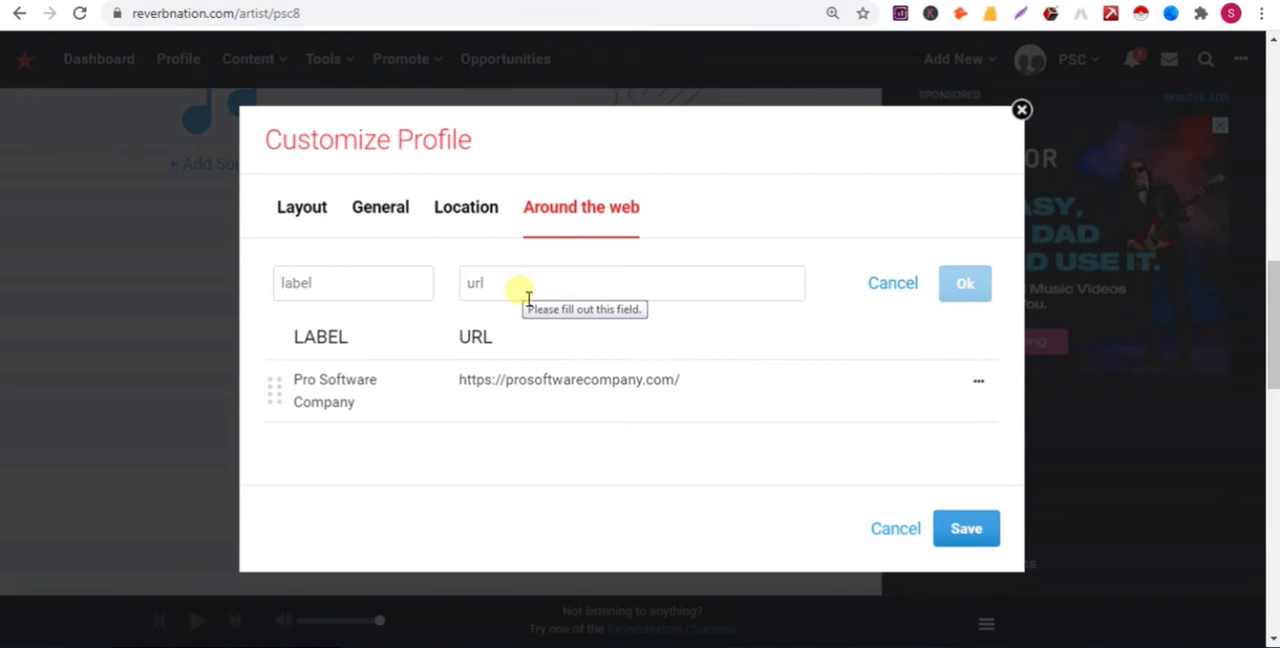
mouse_move(864, 300)
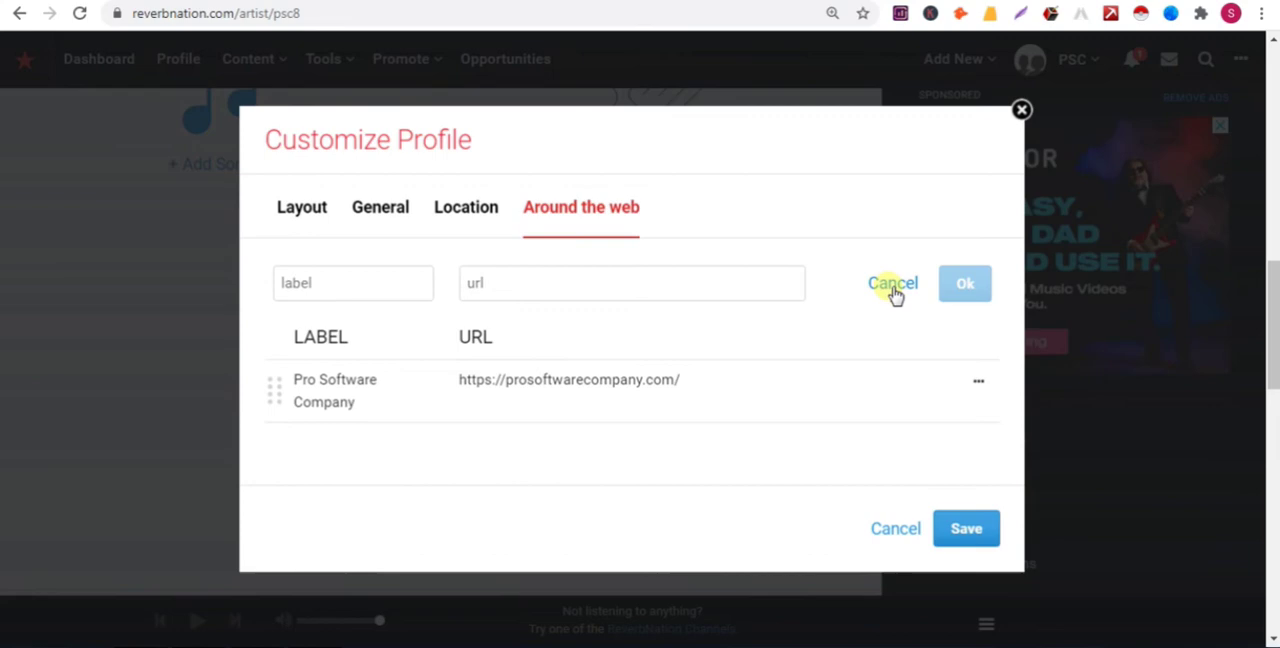
left_click(892, 284)
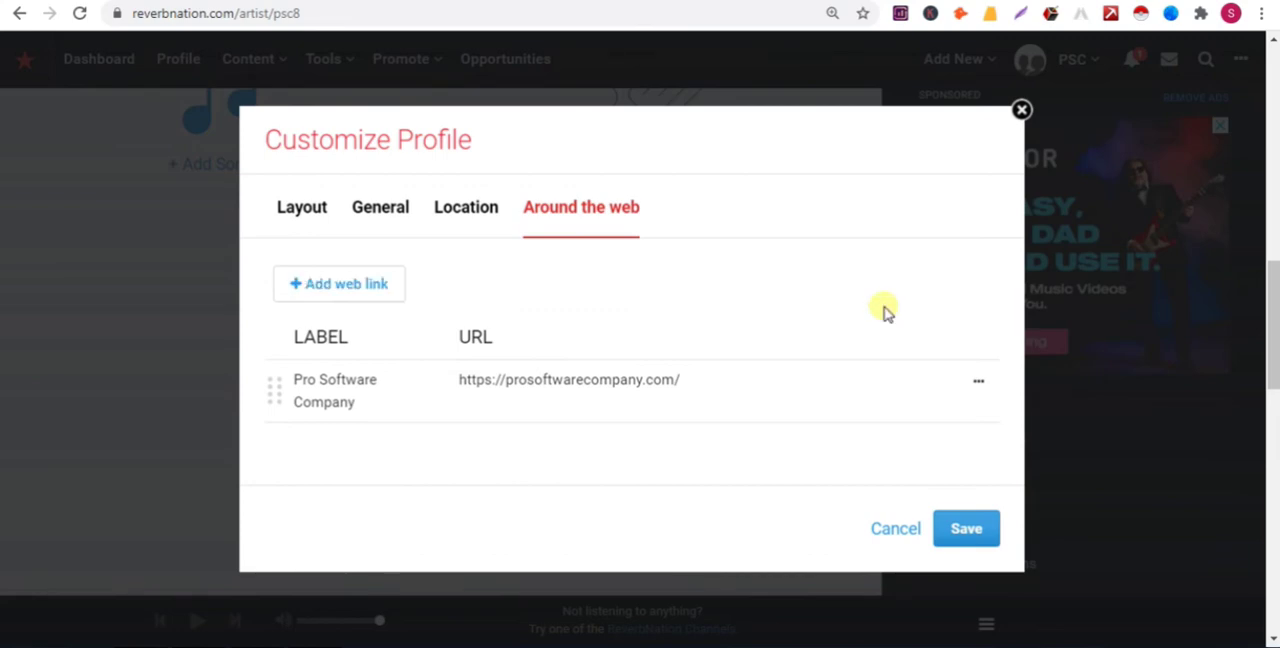
left_click(964, 528)
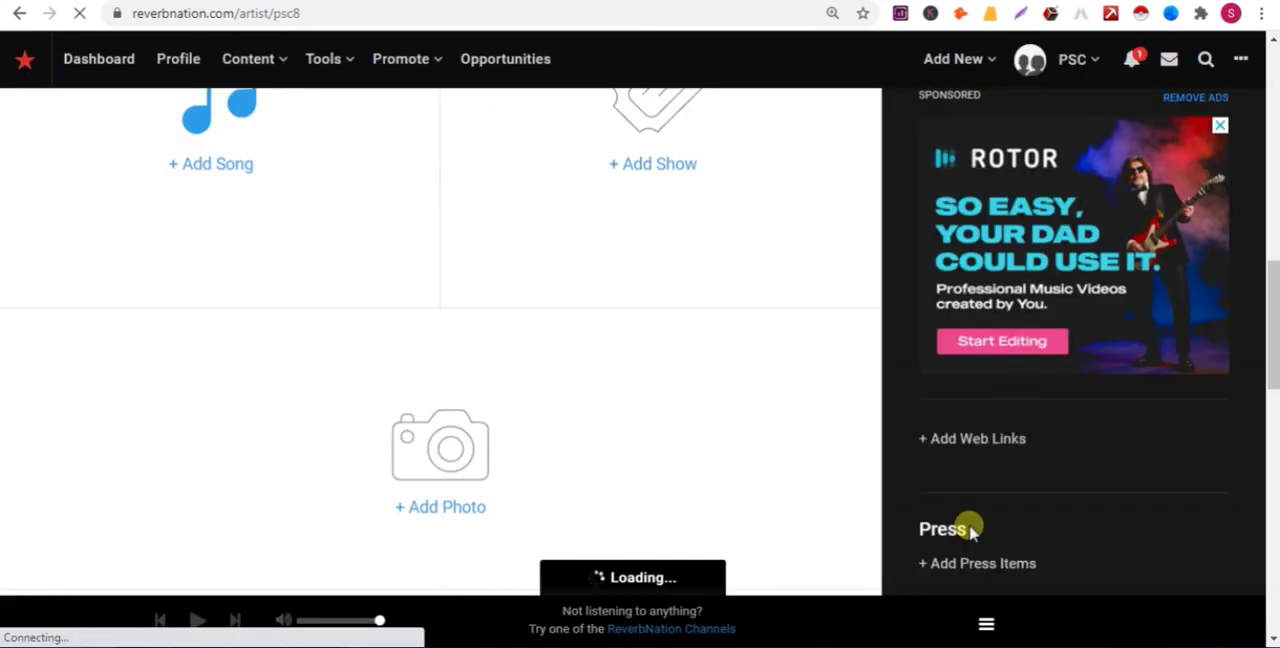
Go to About the Artist and start adding a bio
scroll("down", 3)
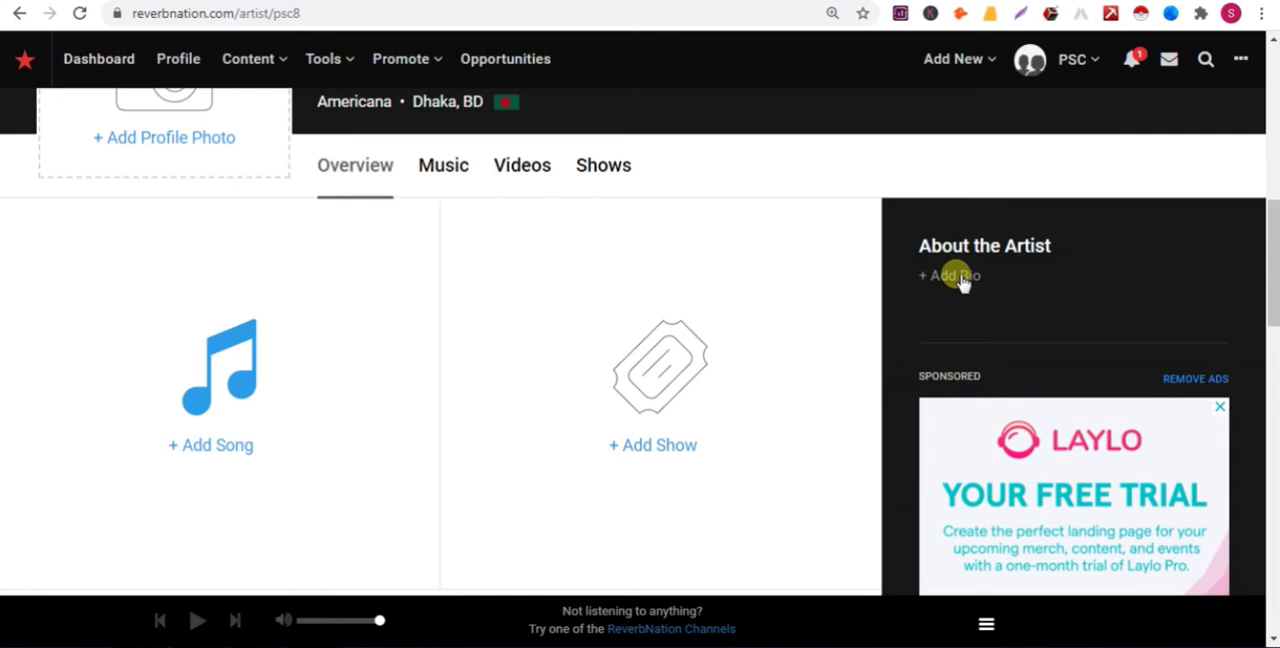
left_click(948, 276)
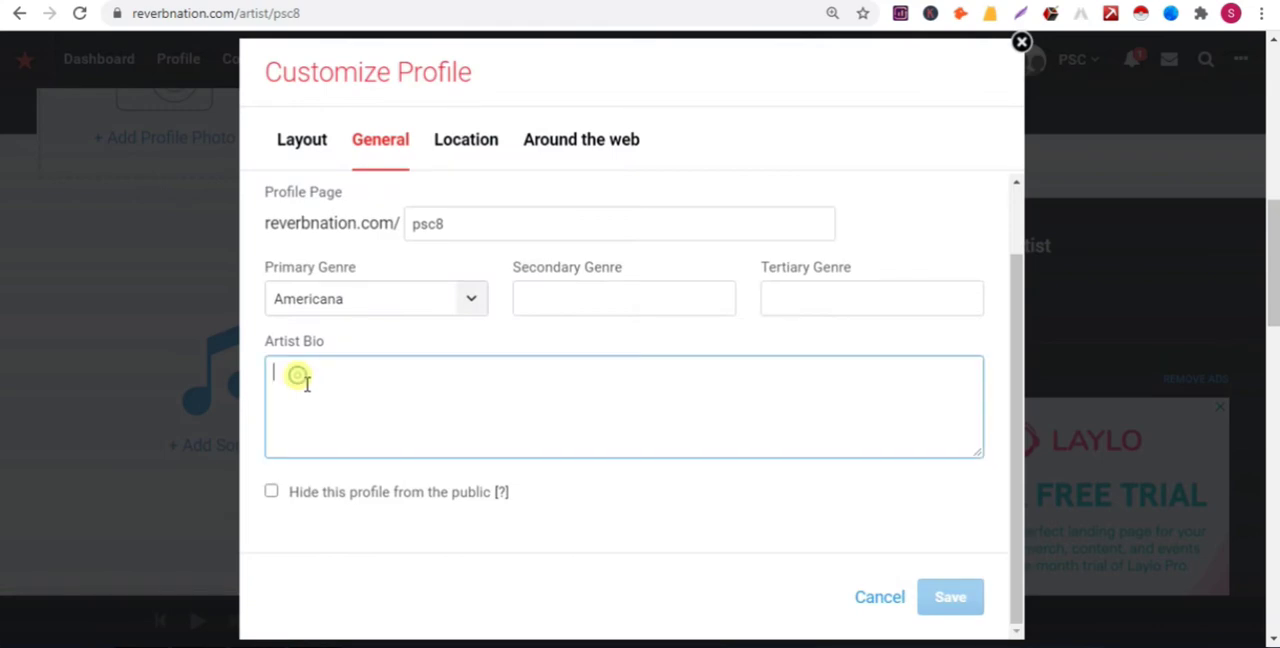
Paste the <a href> CUSTOM SOFTWARE DEVELOPMENT COMPANY link code as the bio and save
type("<a href=\"https://prosoftwarecompany.com/best-custom-software-development-company/\">CUSTOM SOFTWARE DEVELOPMENT COMPANY</a>")
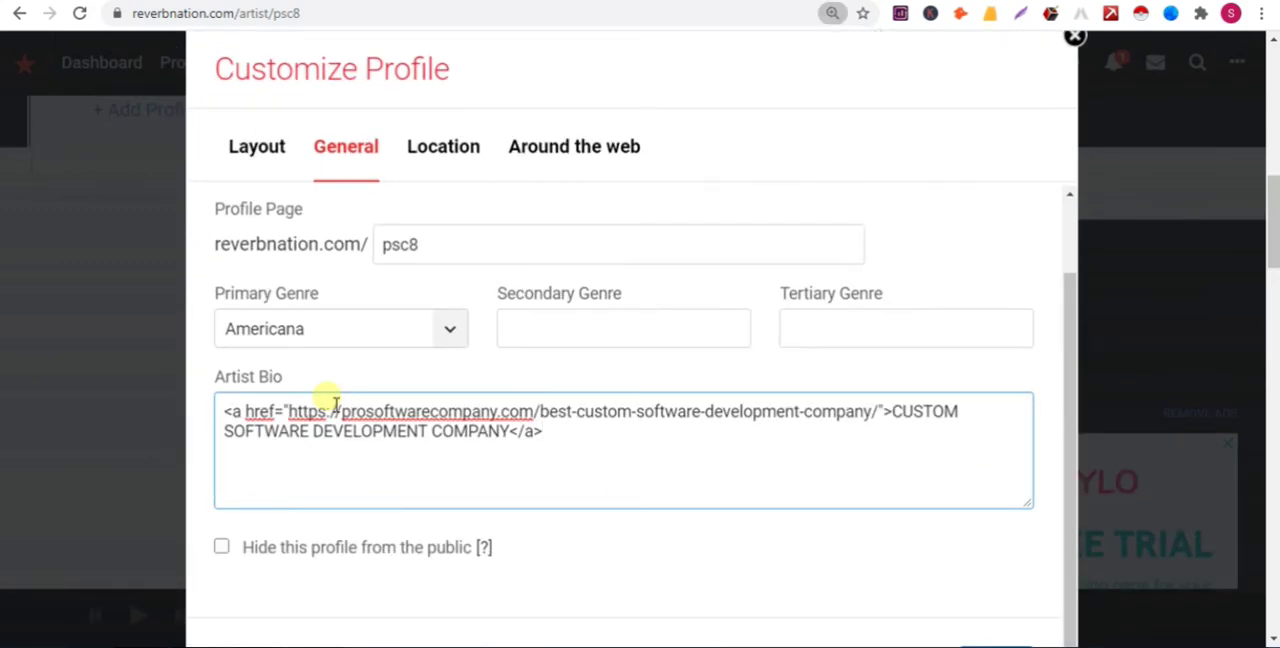
key("ctrl+plus")
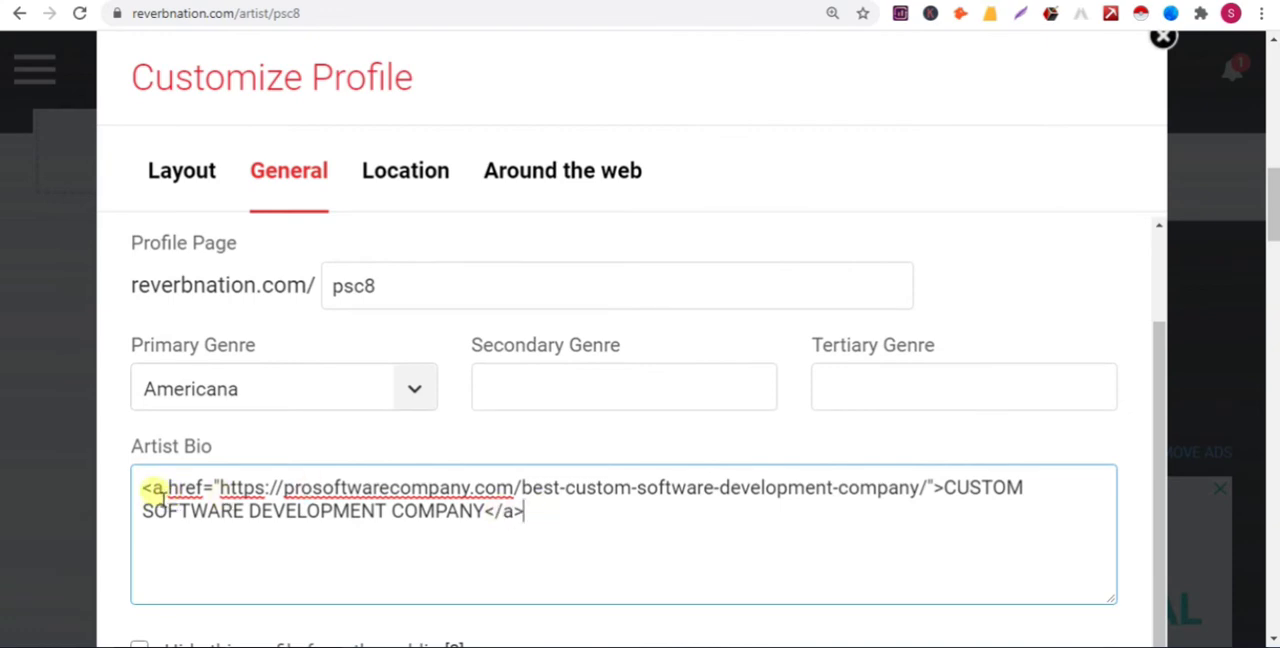
double_click(186, 488)
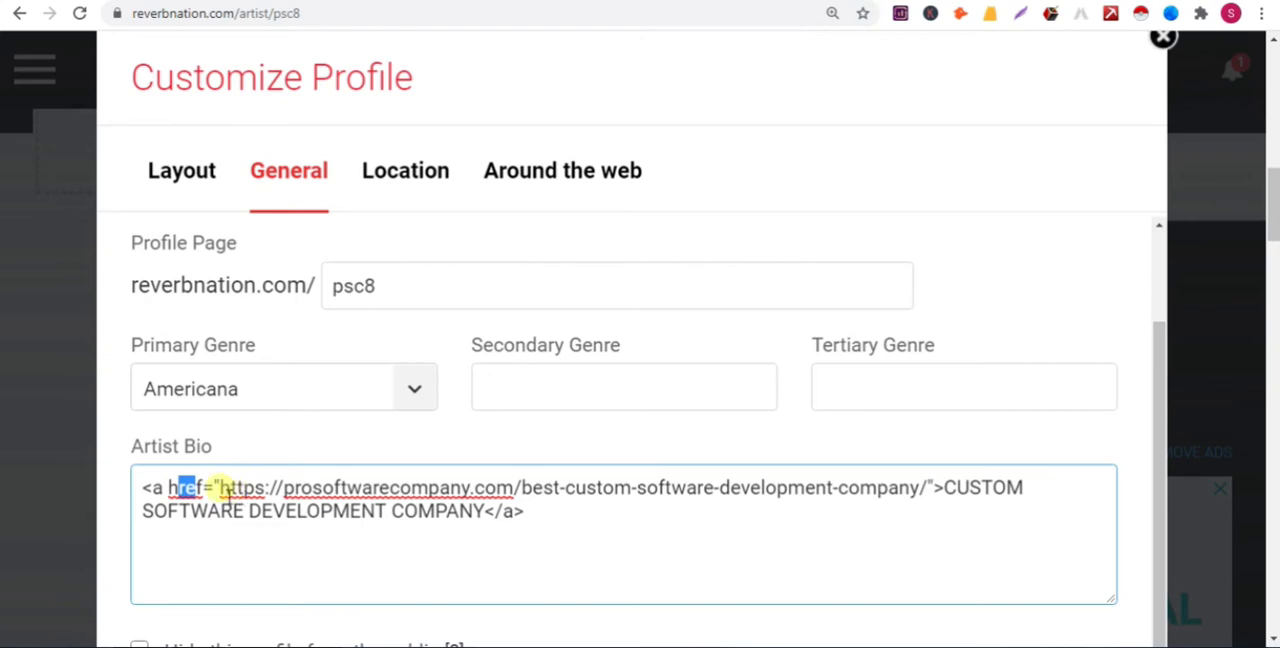
left_click_drag(218, 488, 960, 510)
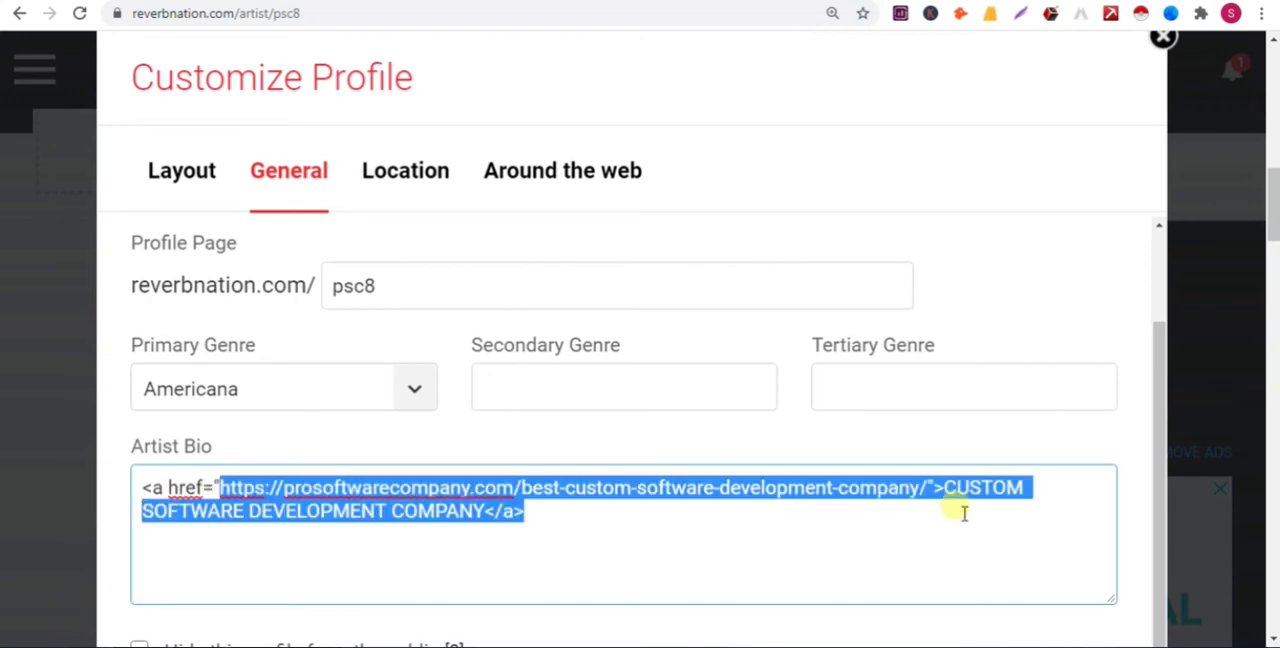
left_click(944, 488)
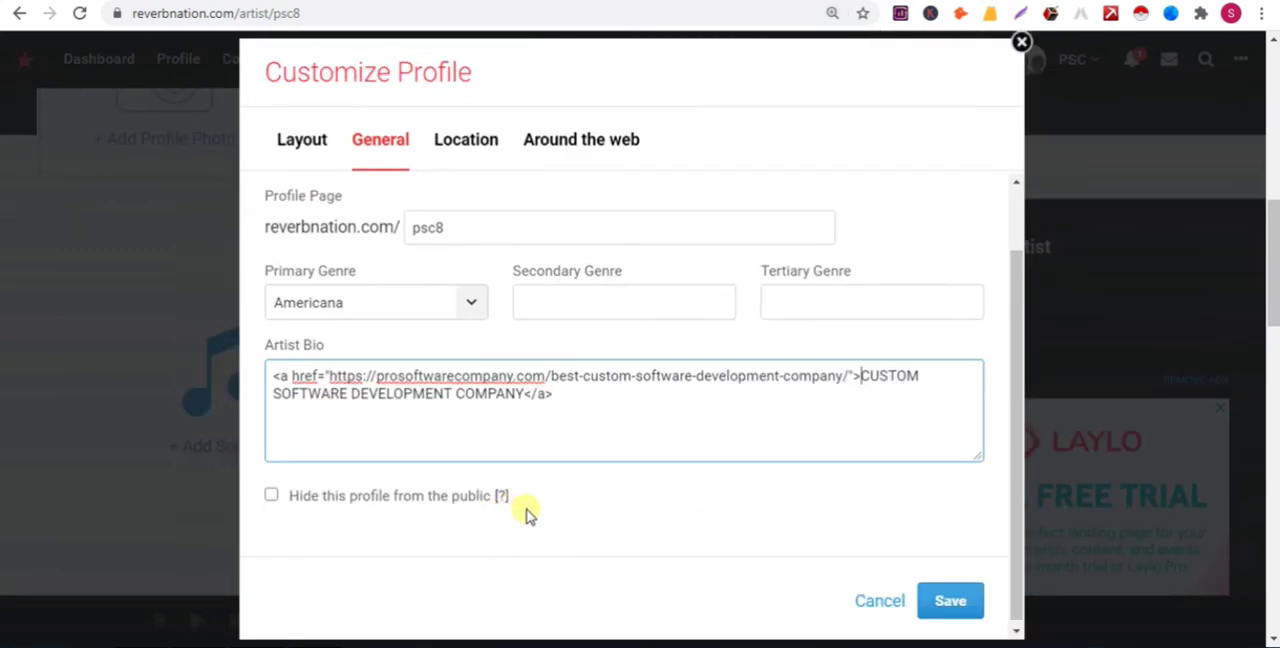
mouse_move(944, 616)
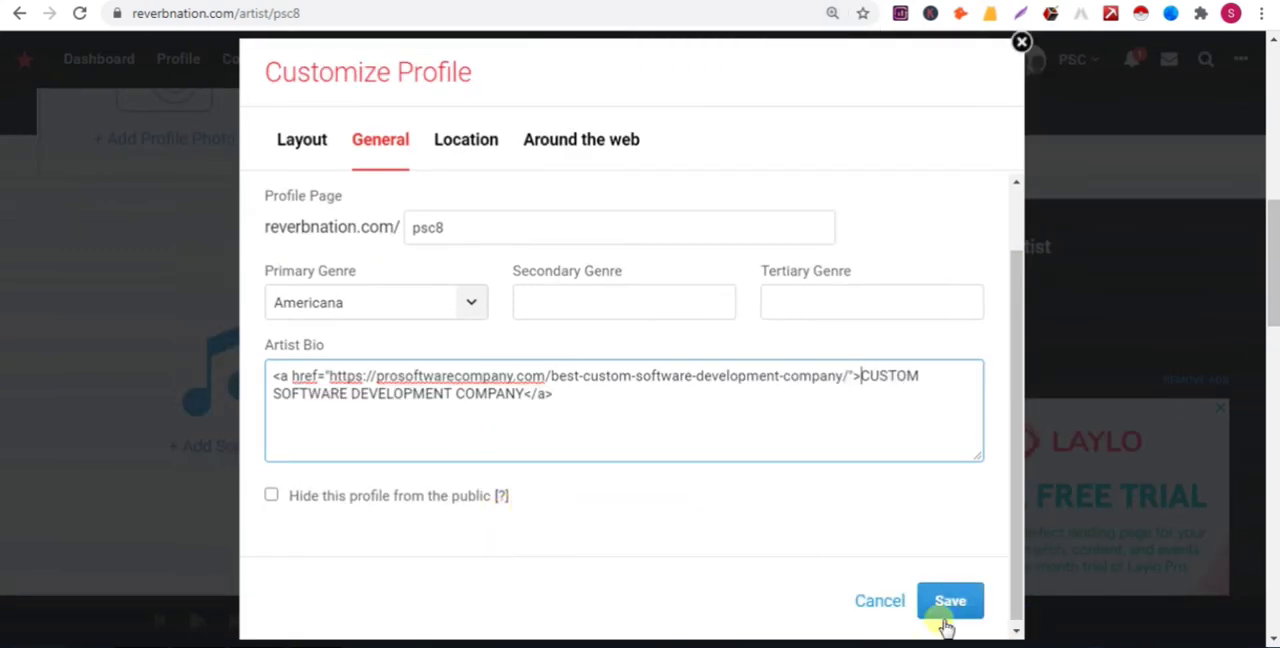
left_click(948, 600)
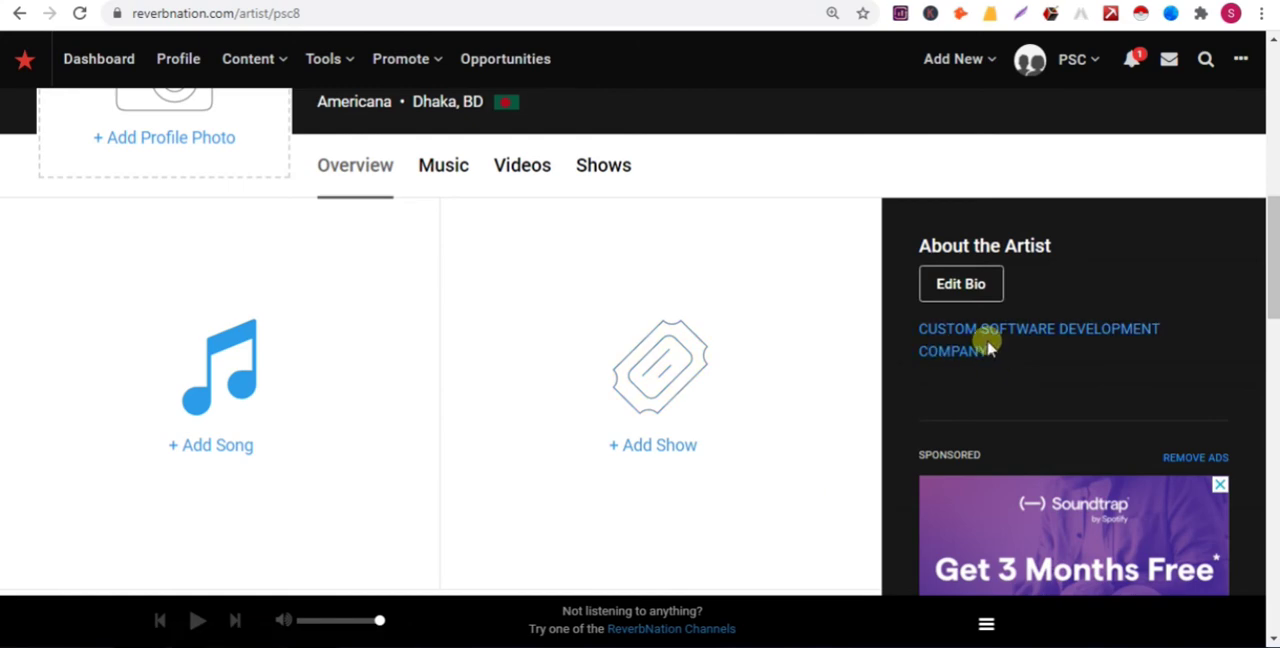
scroll("down", 3)
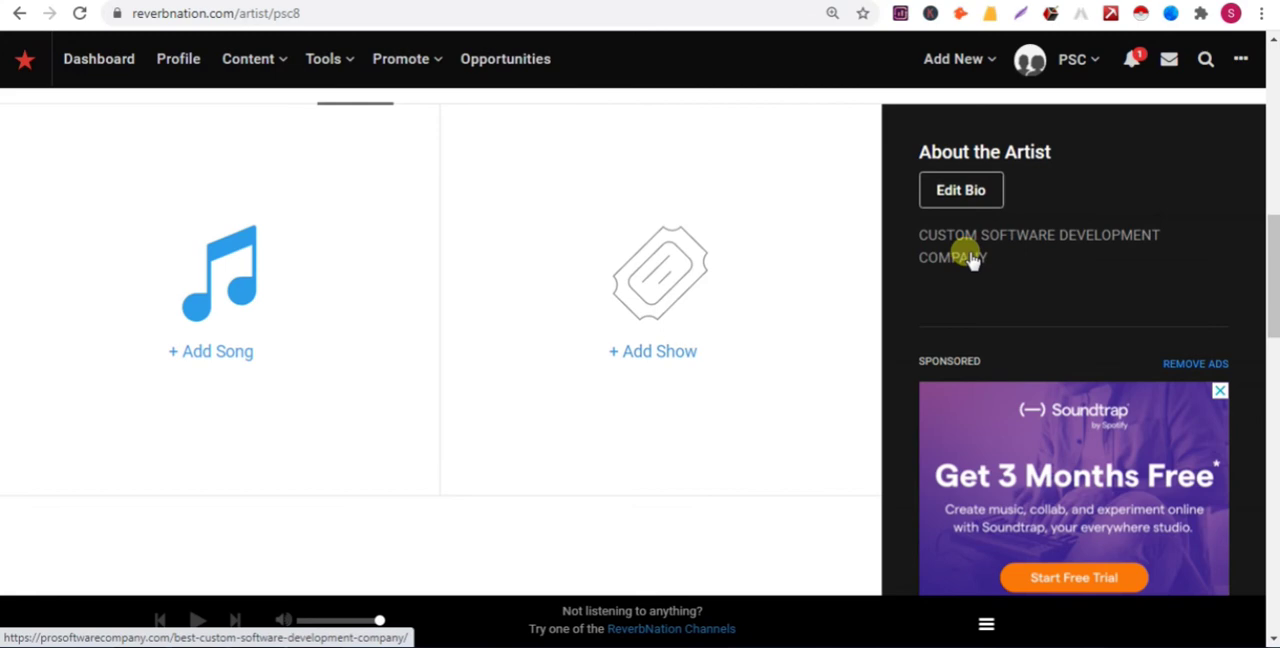
mouse_move(984, 264)
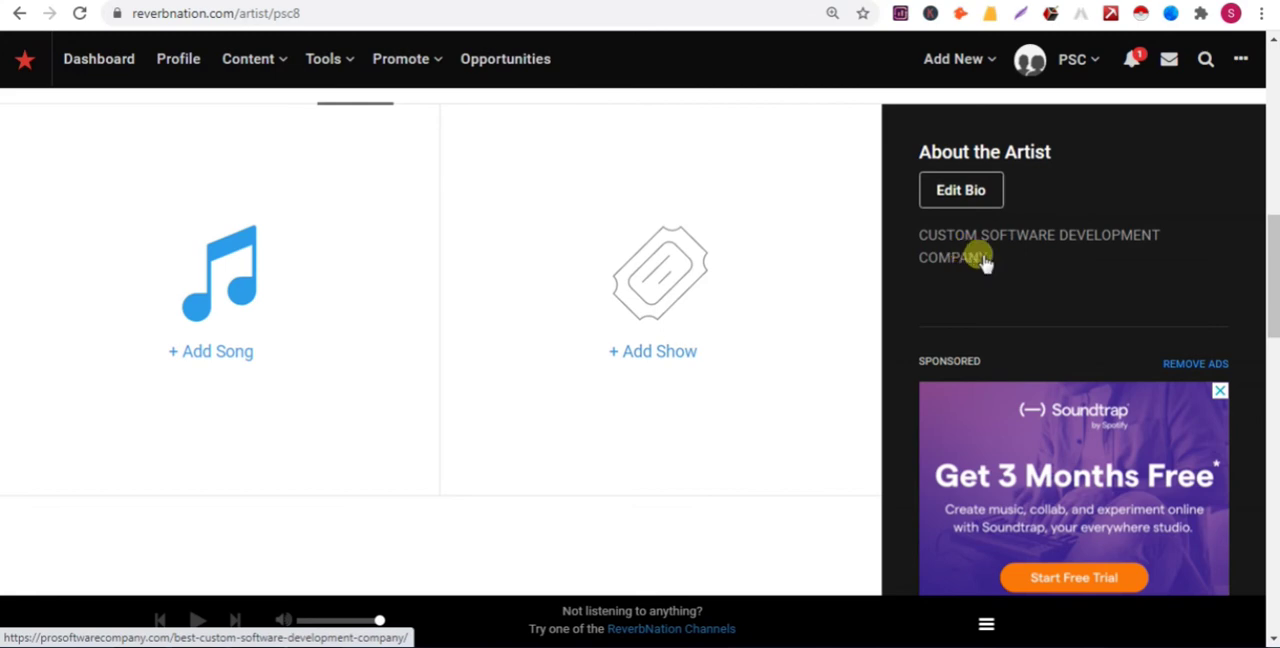
scroll("down", 3)
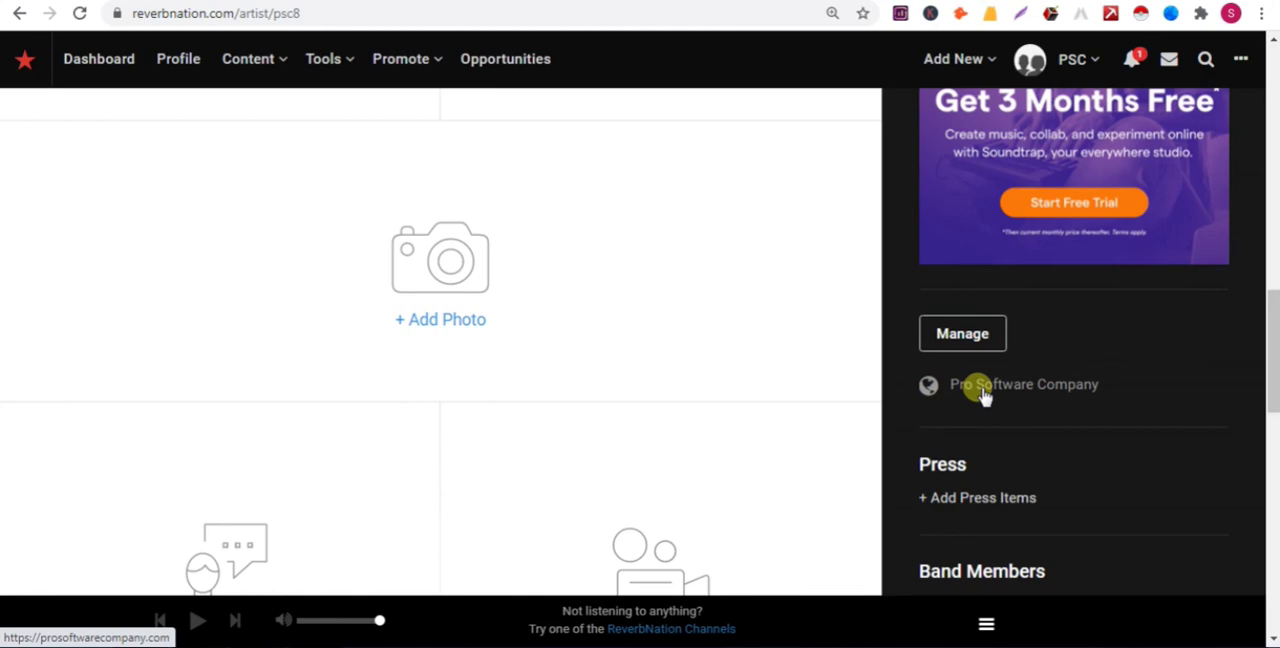
scroll("down", 3)
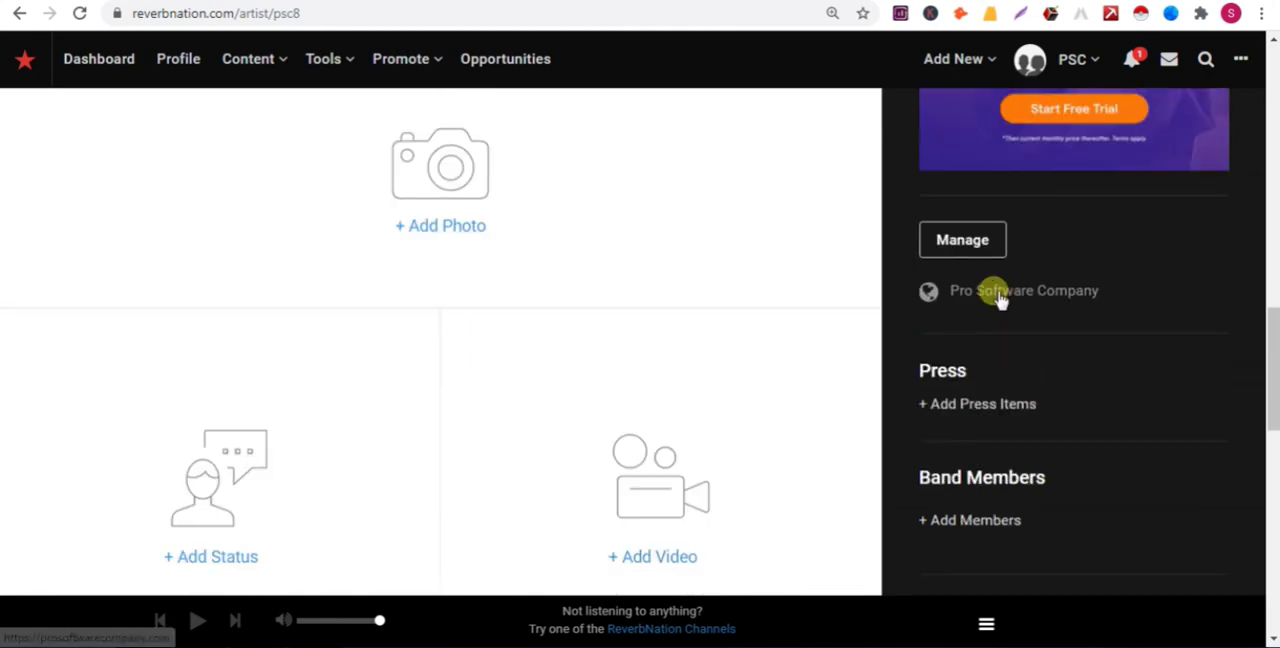
left_click(200, 12)
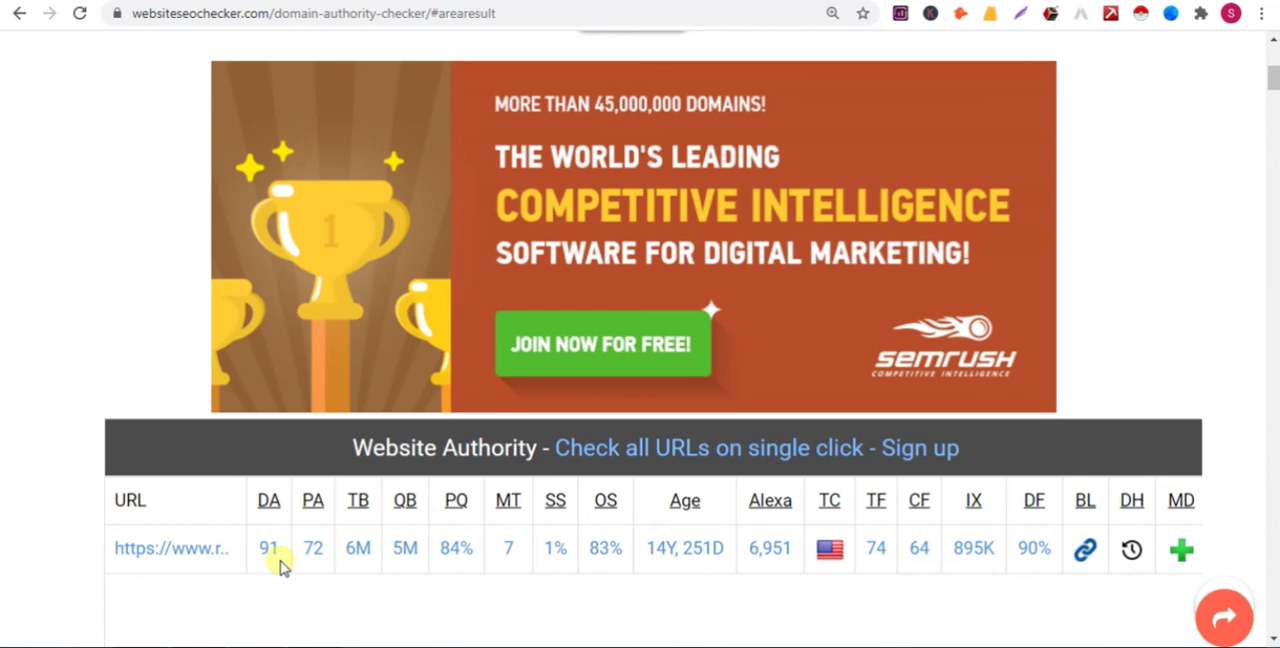
mouse_move(290, 564)
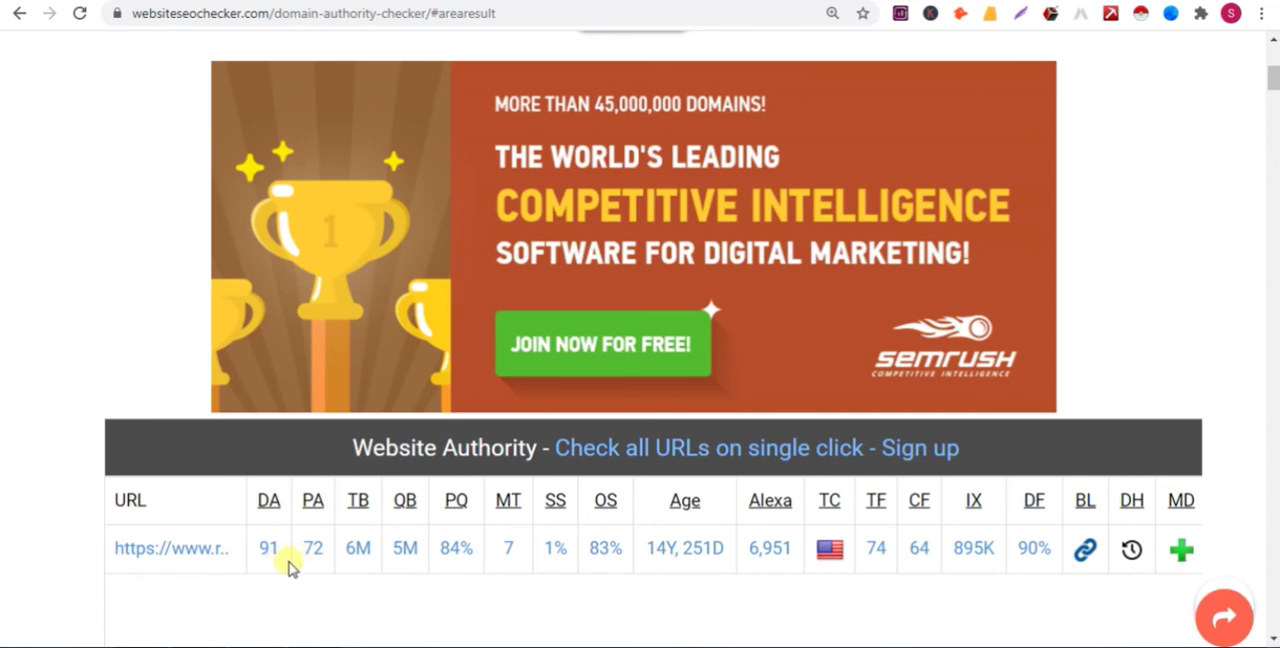